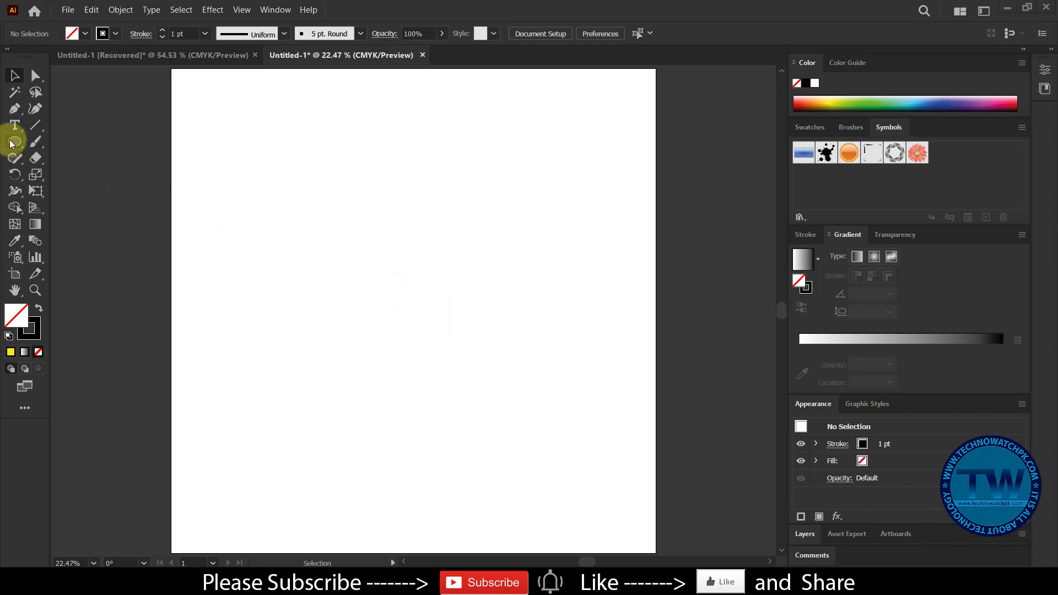
Create four outlined circles of increasing exact sizes with the Ellipse Tool.
{"action": "left_click", "coordinate": [14, 141]}
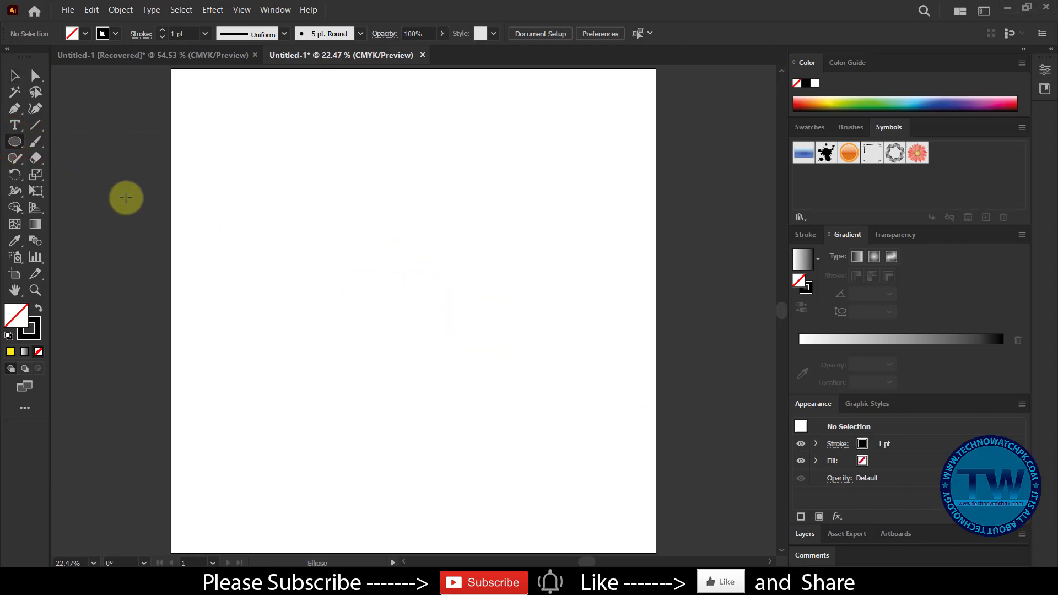
{"action": "left_click", "coordinate": [434, 303]}
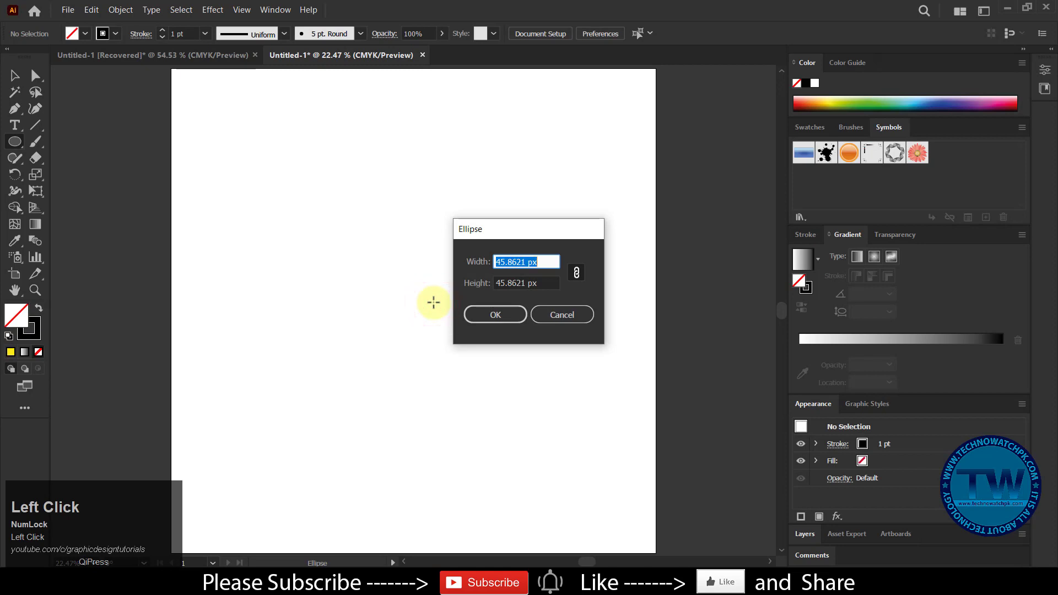
{"action": "left_click", "coordinate": [494, 314]}
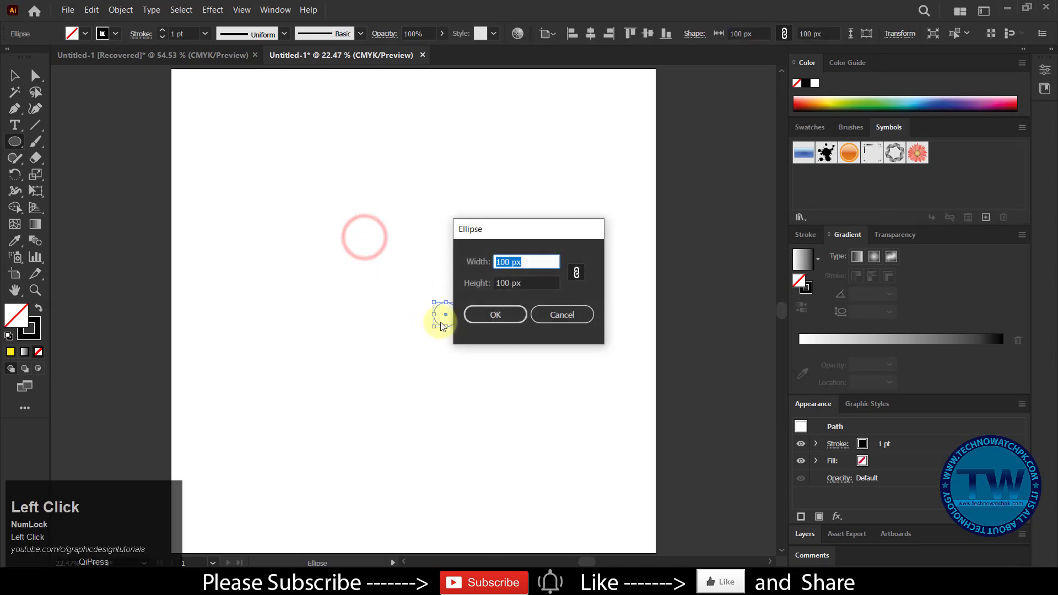
{"action": "left_click", "coordinate": [494, 313]}
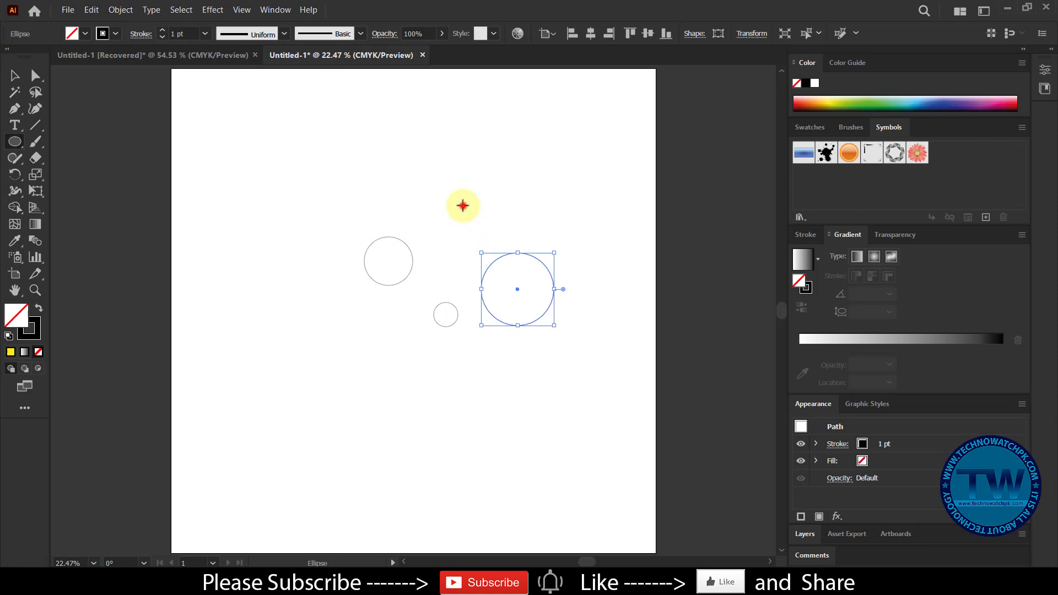
{"action": "left_click", "coordinate": [463, 206]}
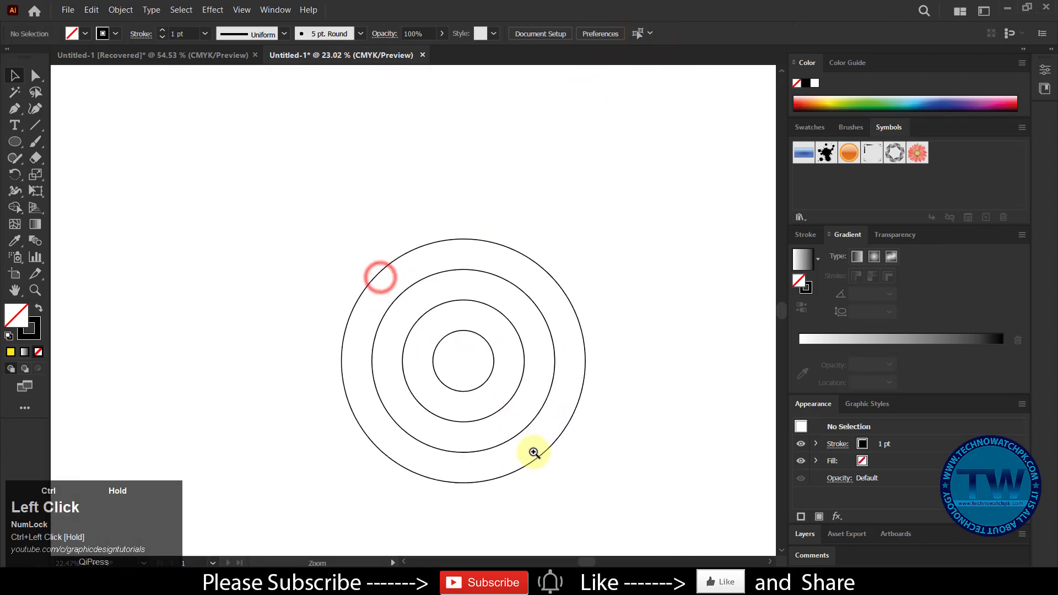
Zoom in on the four centred concentric rings.
{"action": "left_click", "coordinate": [534, 453]}
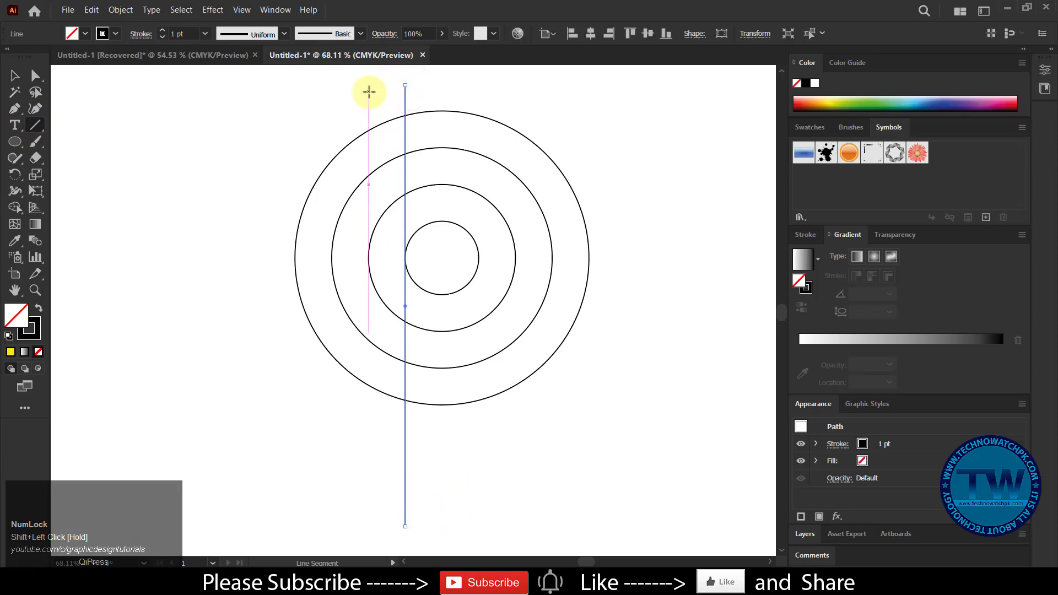
Draw a vertical line down through the left of the rings, then deselect the lines.
{"action": "left_click_drag", "start_coordinate": [369, 88], "coordinate": [371, 526]}
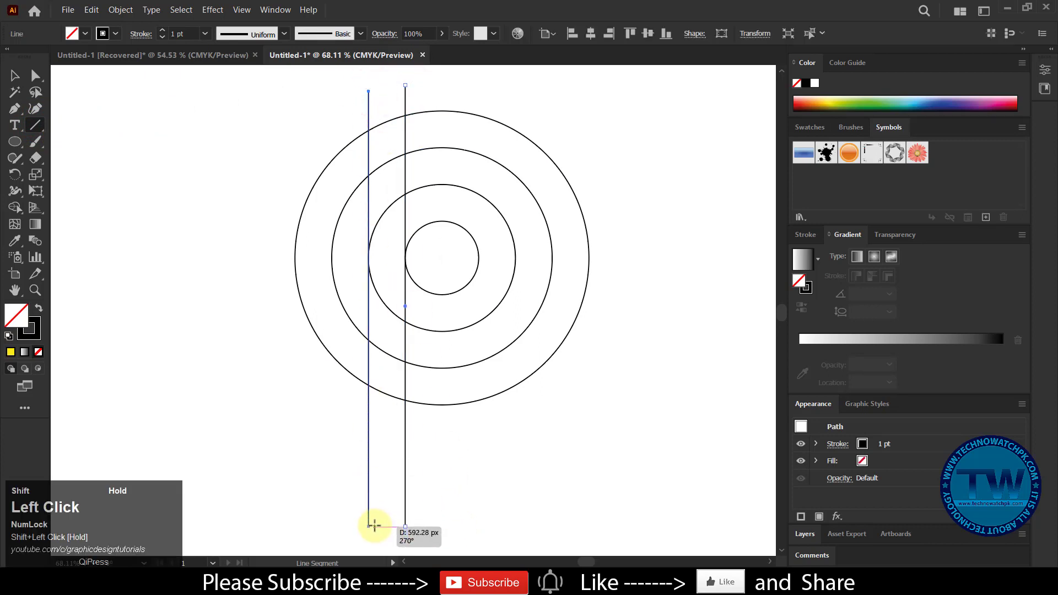
{"action": "left_click", "coordinate": [14, 75]}
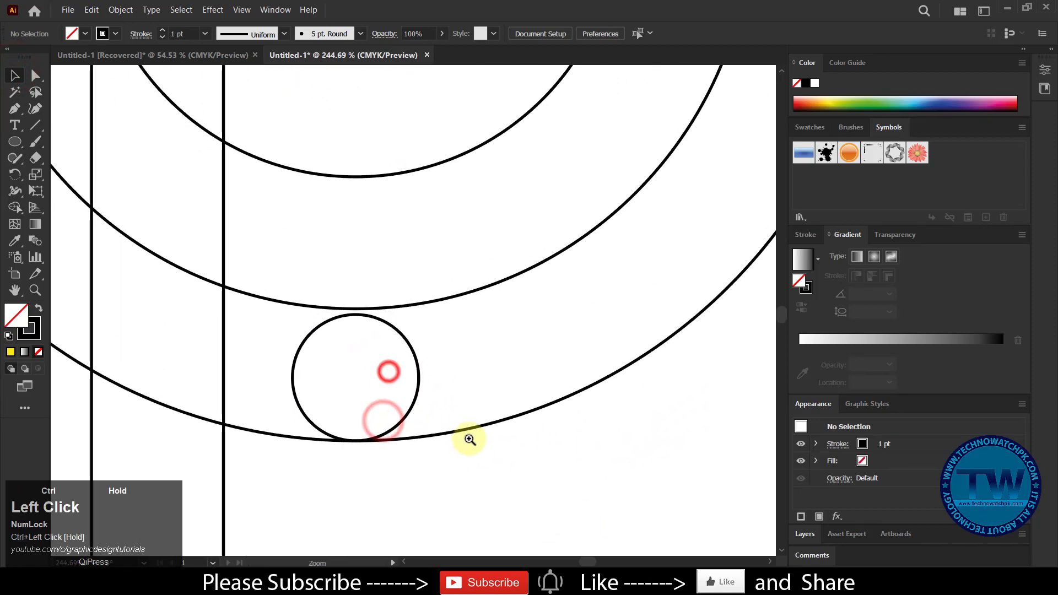
Resize the small circle to fill the outer-ring gap, zooming in to check both contact points.
{"action": "left_click", "coordinate": [356, 376]}
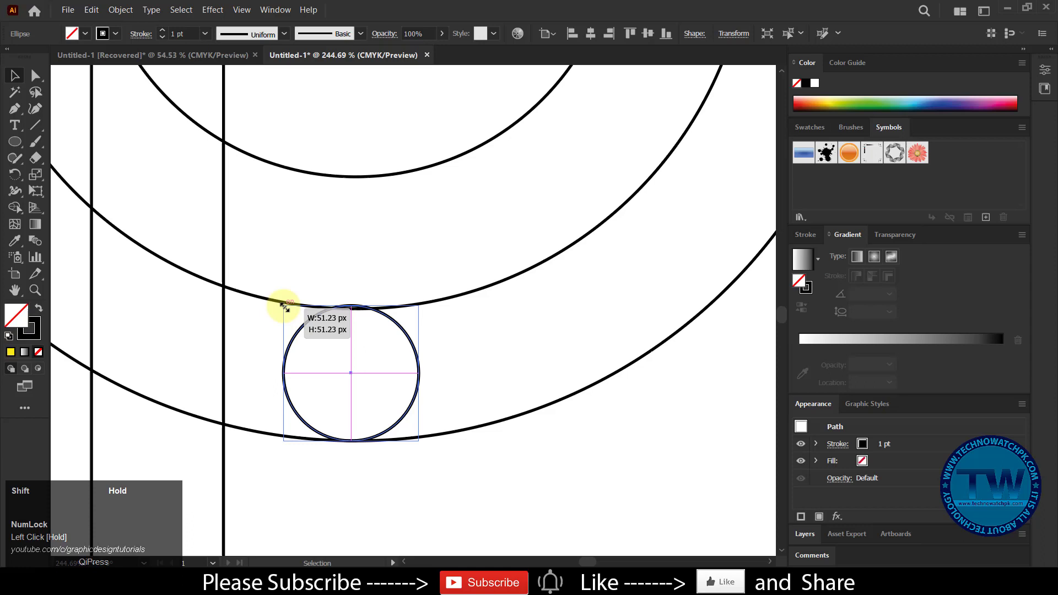
{"action": "left_click", "coordinate": [413, 488]}
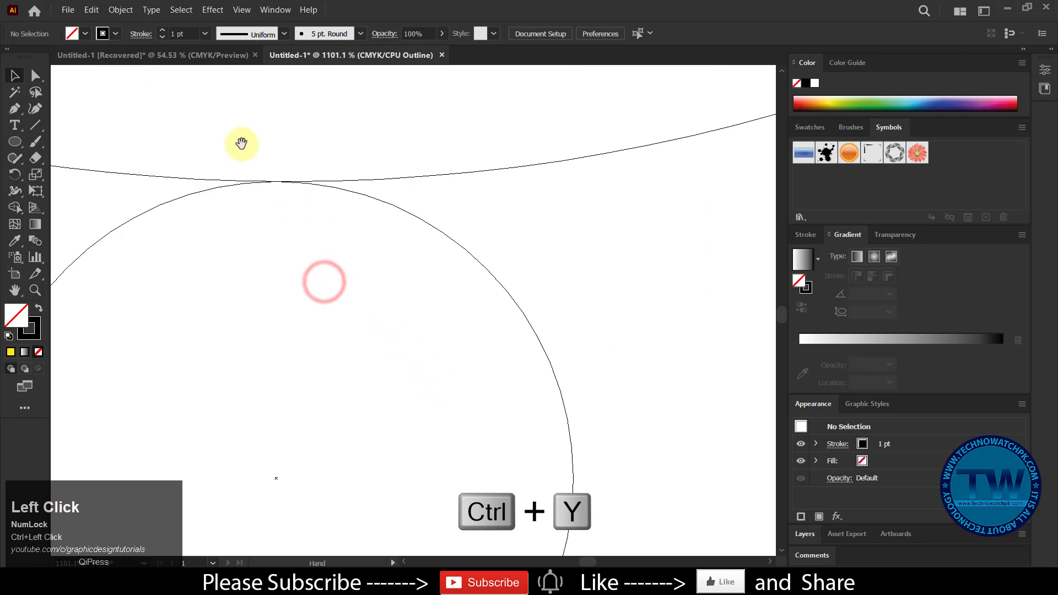
{"action": "left_click", "coordinate": [481, 432]}
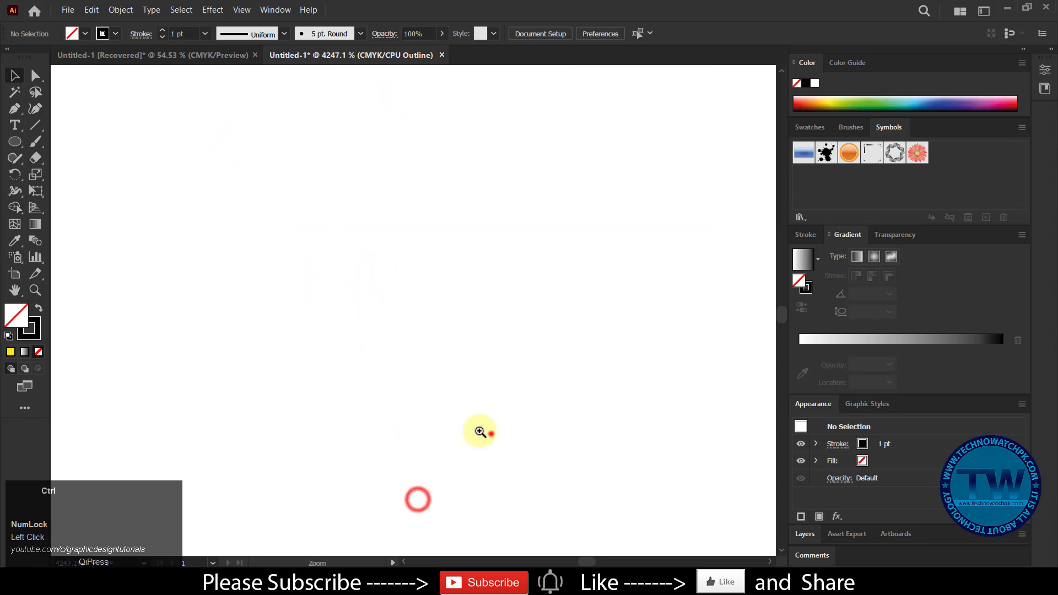
{"action": "left_click", "coordinate": [419, 442]}
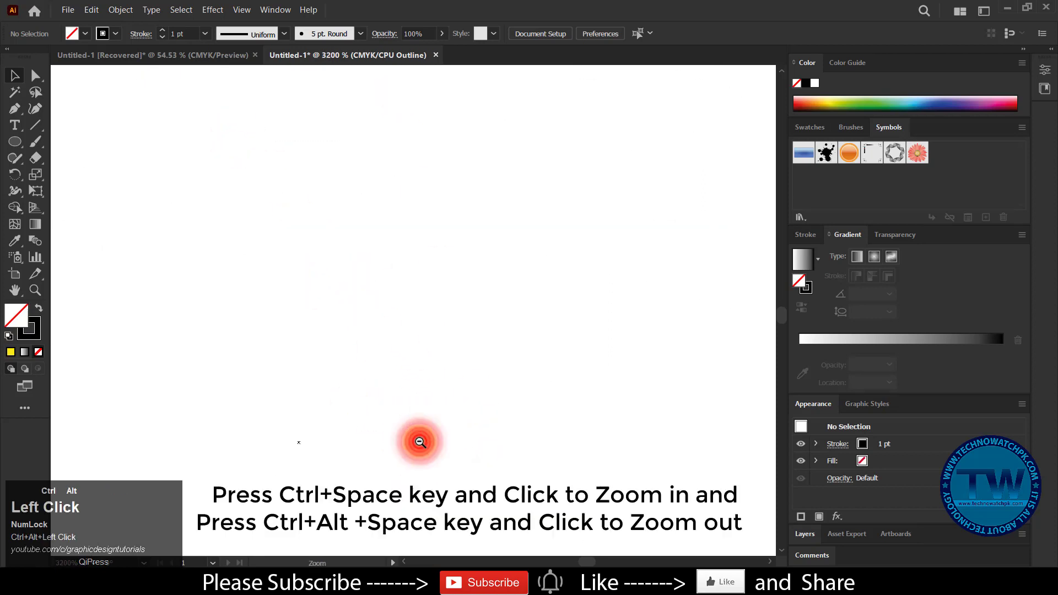
{"action": "left_click", "coordinate": [418, 442]}
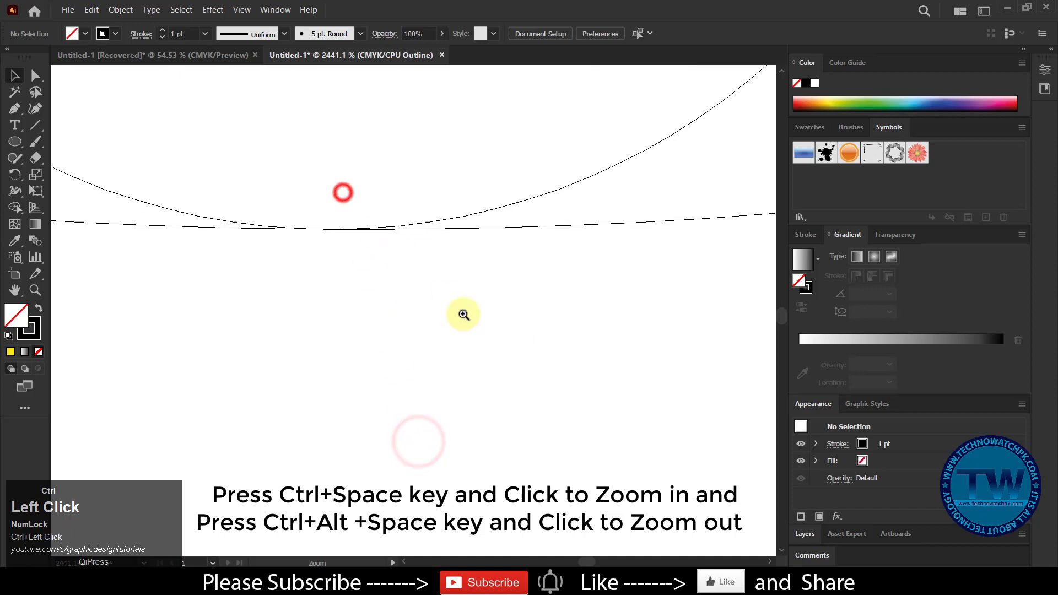
{"action": "left_click", "coordinate": [464, 315]}
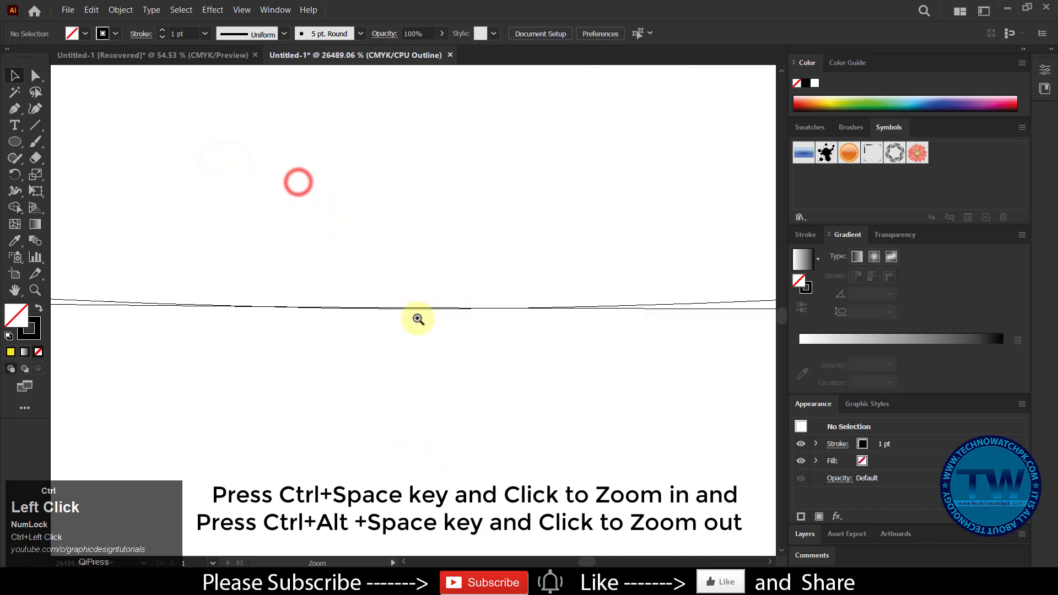
{"action": "left_click", "coordinate": [388, 315]}
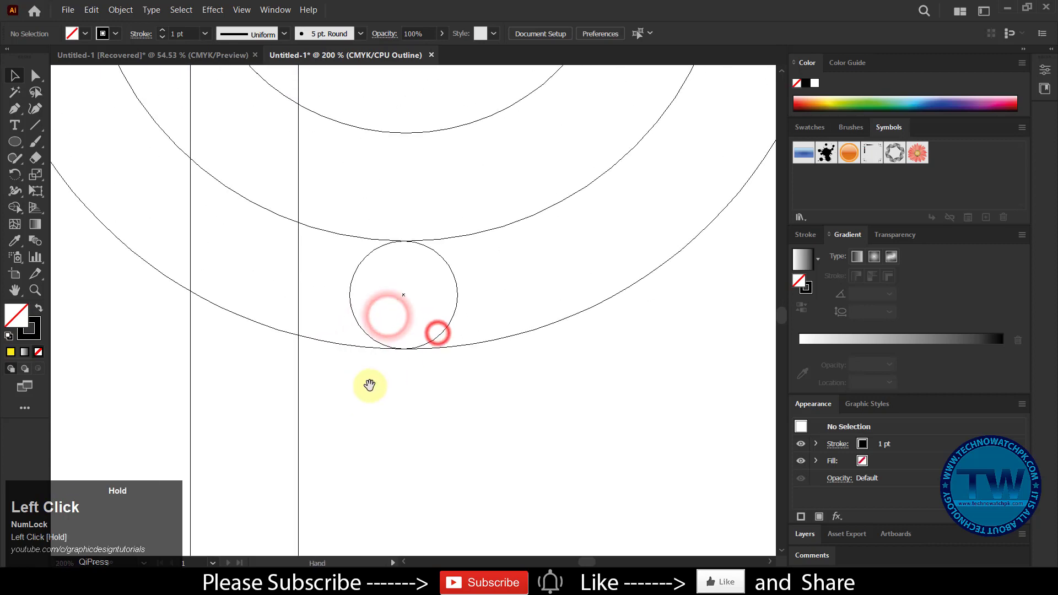
In Outline view, nudge the first small circle onto the ring's edge.
{"action": "key", "text": "ctrl+y"}
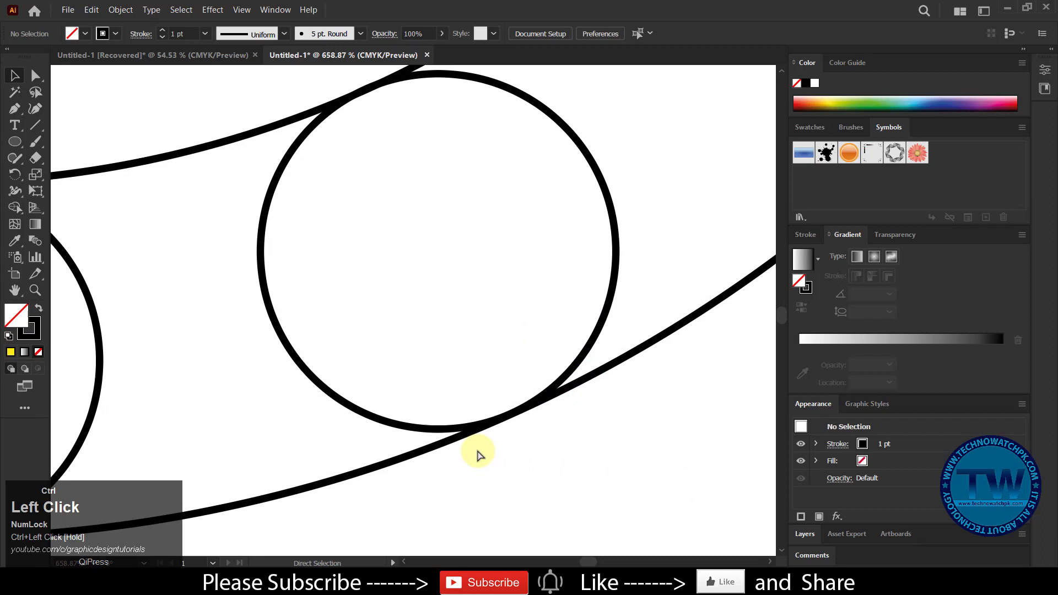
{"action": "key", "text": "ctrl+y"}
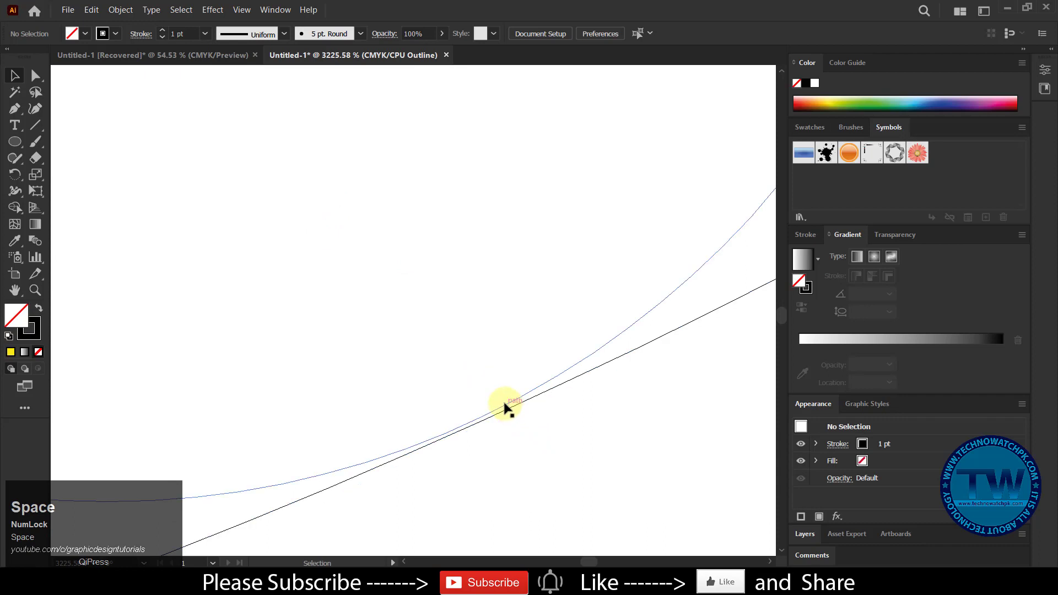
{"action": "left_click_drag", "start_coordinate": [505, 405], "coordinate": [513, 412]}
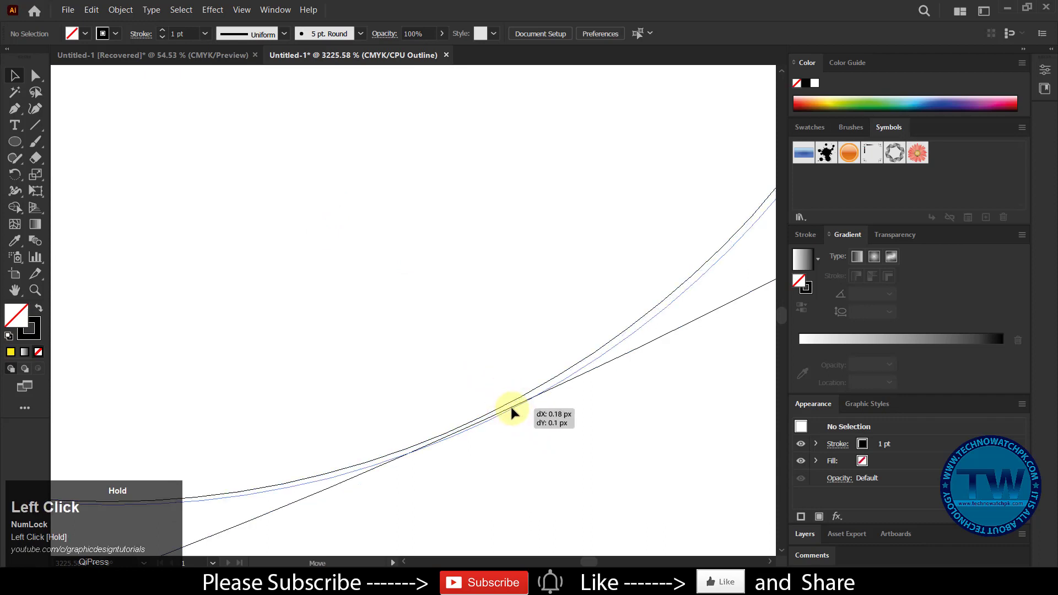
{"action": "left_click", "coordinate": [511, 414]}
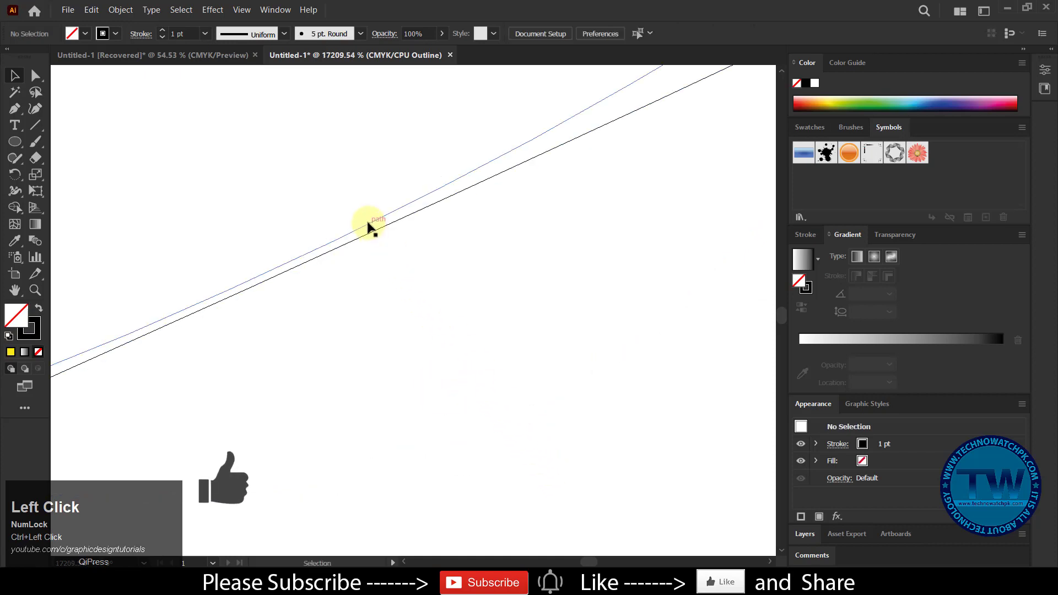
Move the second small circle until its edge meets the ring, then zoom out to check.
{"action": "left_click_drag", "start_coordinate": [368, 226], "coordinate": [377, 228]}
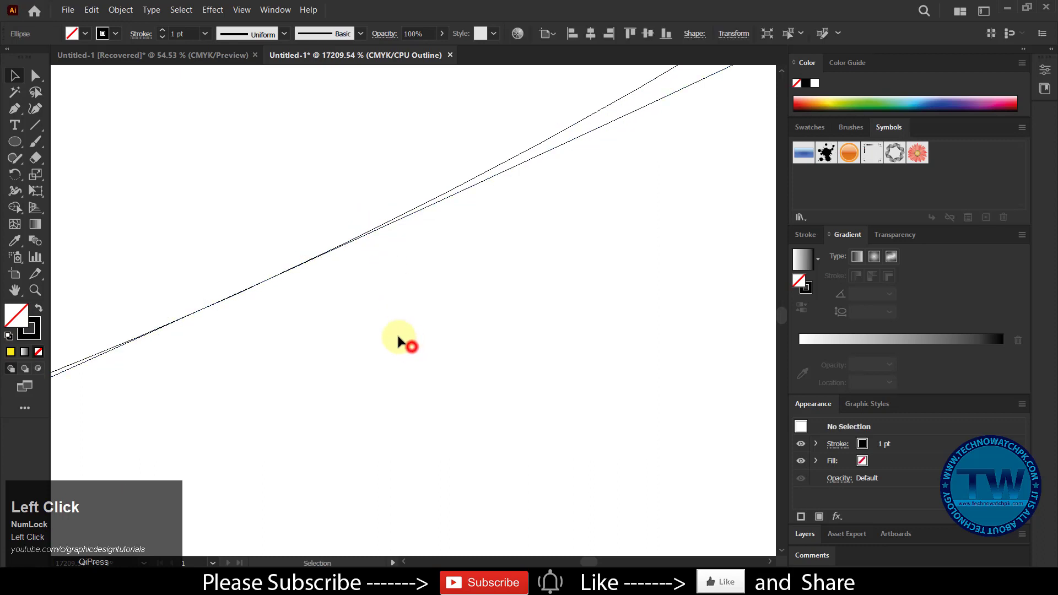
{"action": "left_click", "coordinate": [315, 272]}
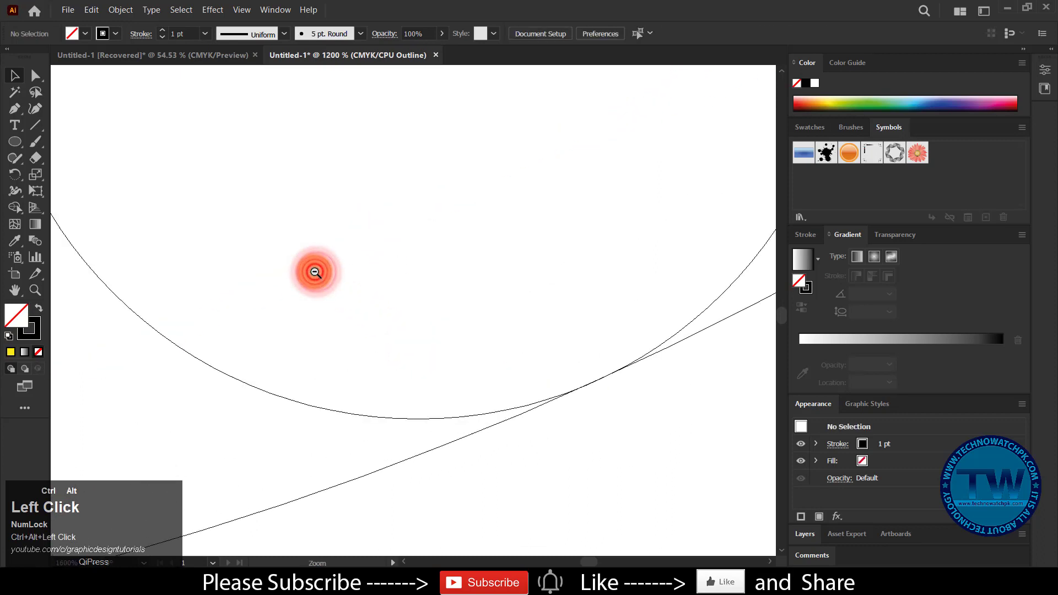
{"action": "left_click", "coordinate": [314, 272]}
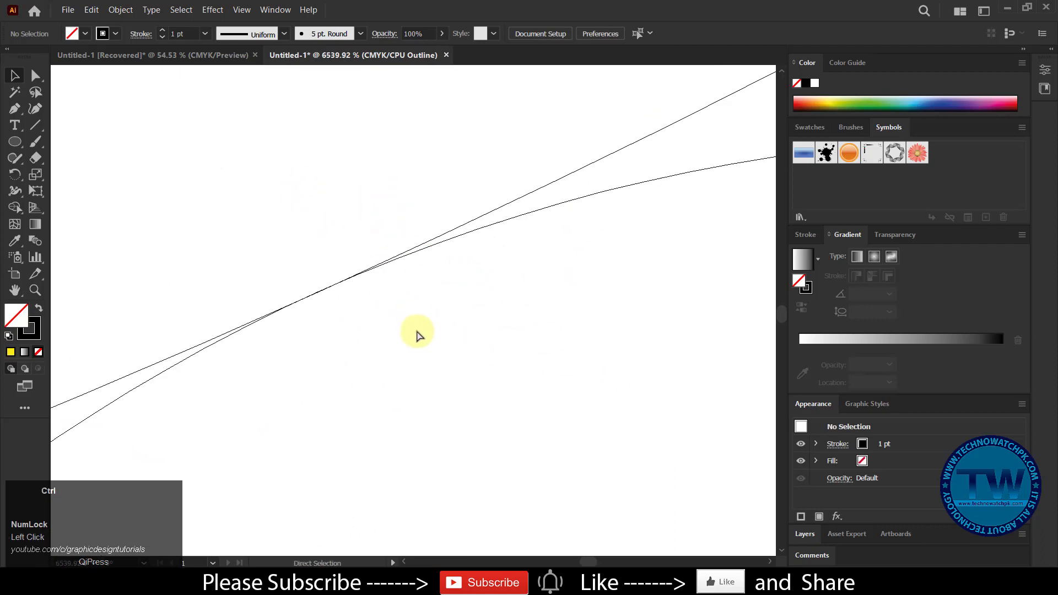
{"action": "left_click", "coordinate": [397, 330]}
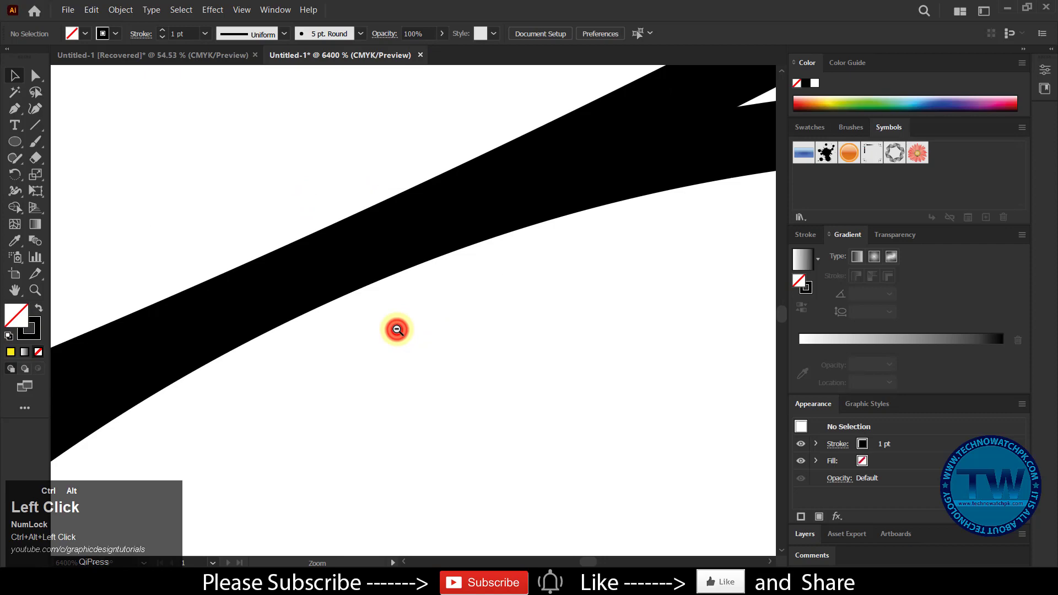
{"action": "left_click", "coordinate": [397, 330]}
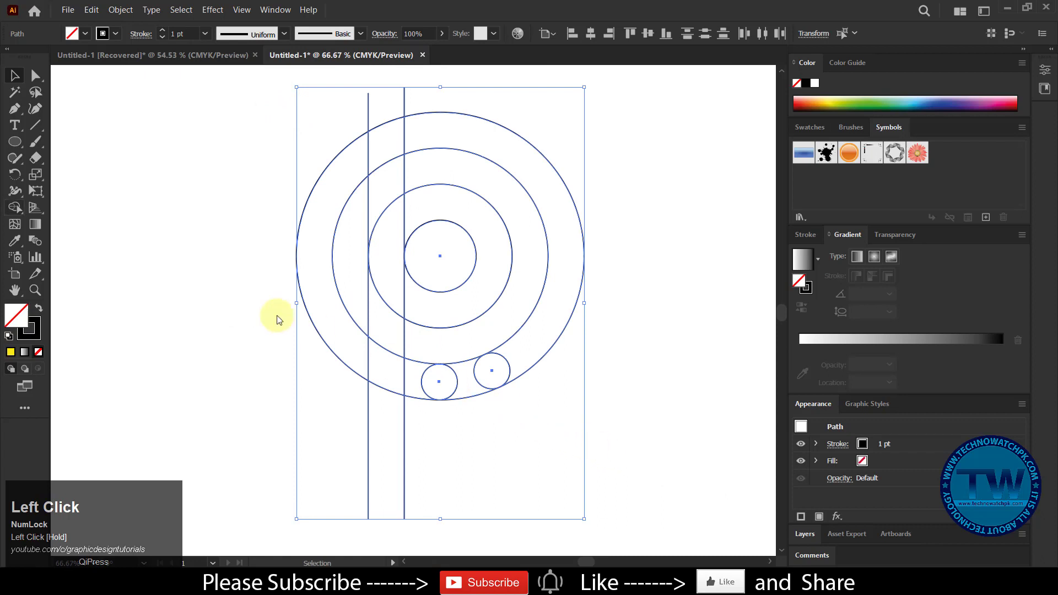
Merge the rings and lines into a solid P band with Shape Builder, keeping the dot.
{"action": "left_click", "coordinate": [15, 208]}
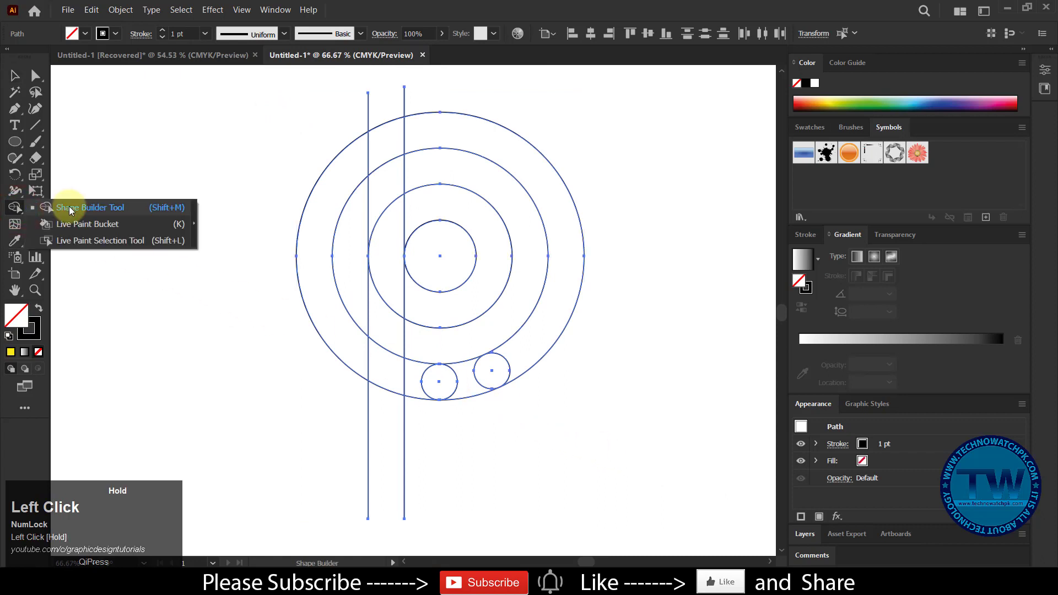
{"action": "left_click", "coordinate": [35, 311]}
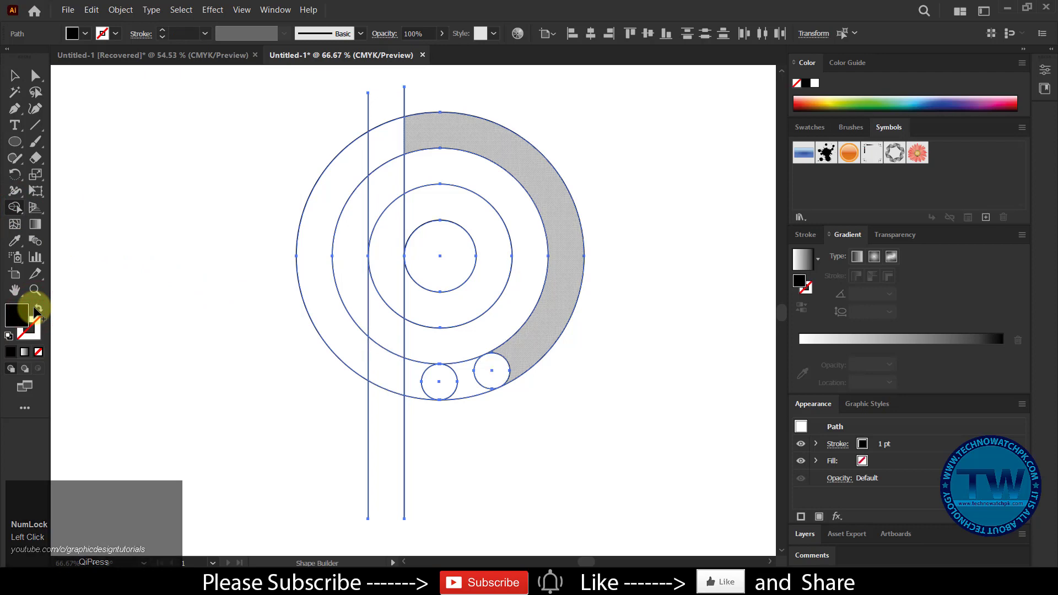
{"action": "left_click", "coordinate": [386, 368]}
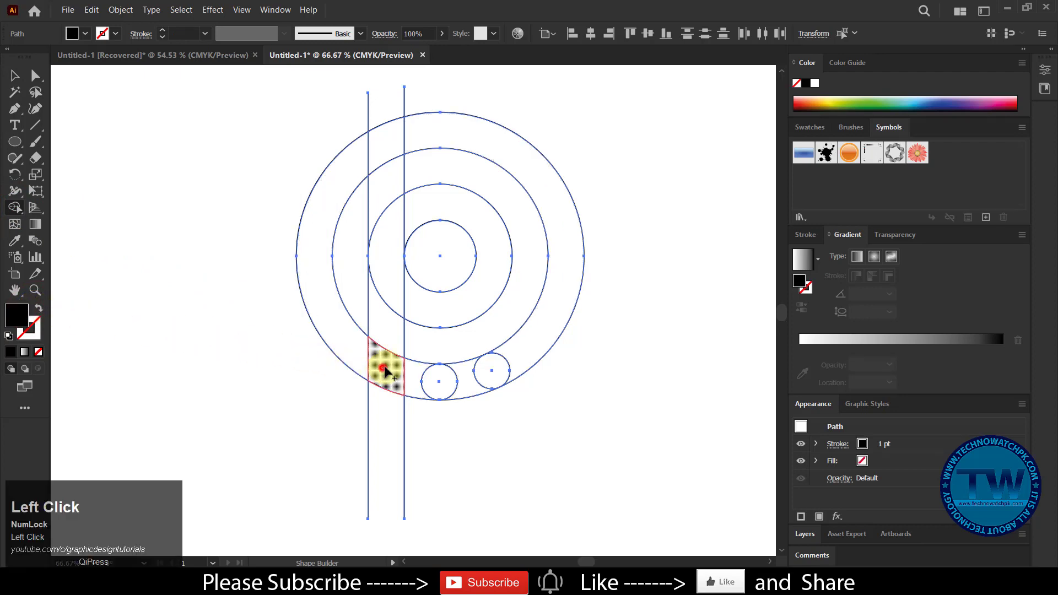
{"action": "left_click_drag", "start_coordinate": [388, 371], "coordinate": [422, 209]}
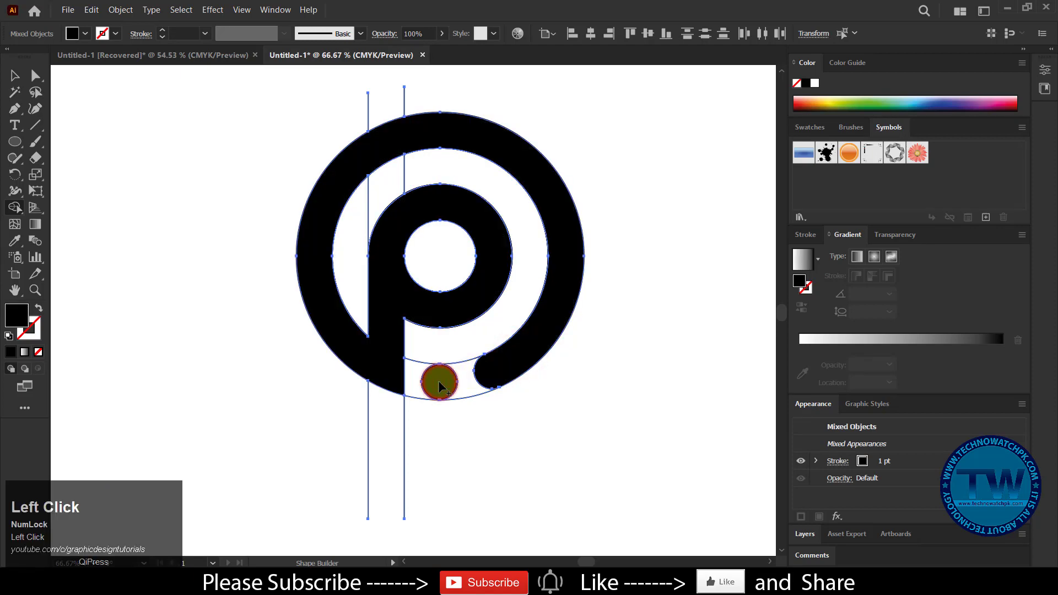
{"action": "left_click", "coordinate": [15, 76]}
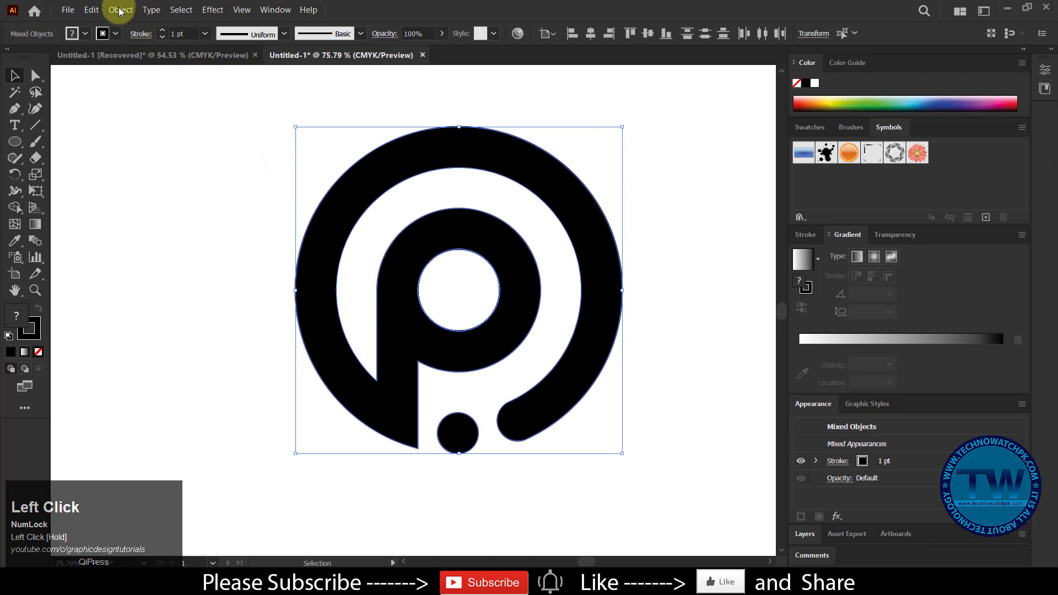
Expand the welded P logo into filled shapes and show the Swatches panel.
{"action": "left_click", "coordinate": [120, 10]}
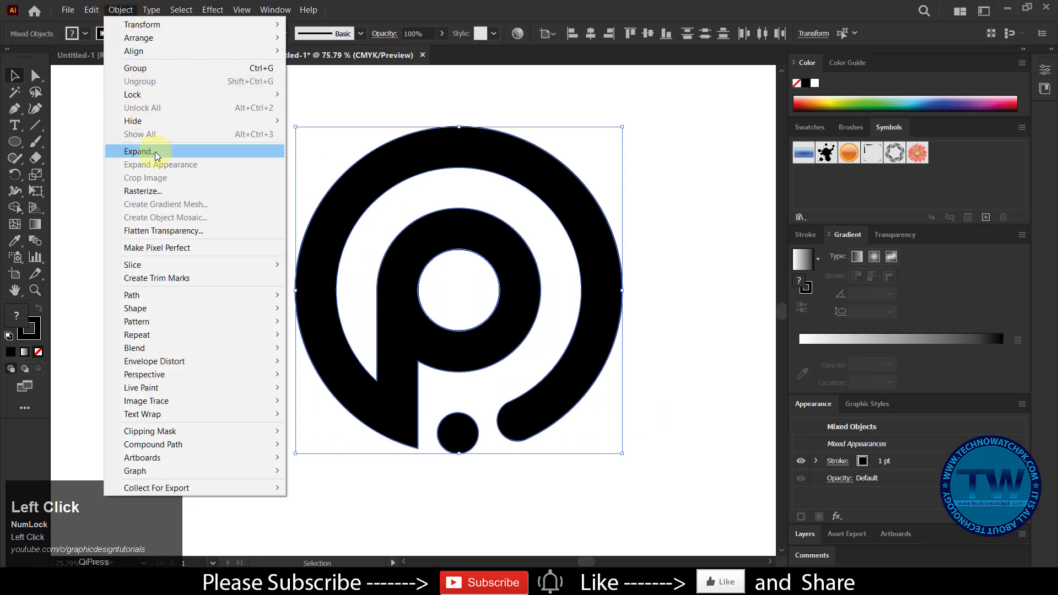
{"action": "left_click", "coordinate": [140, 151]}
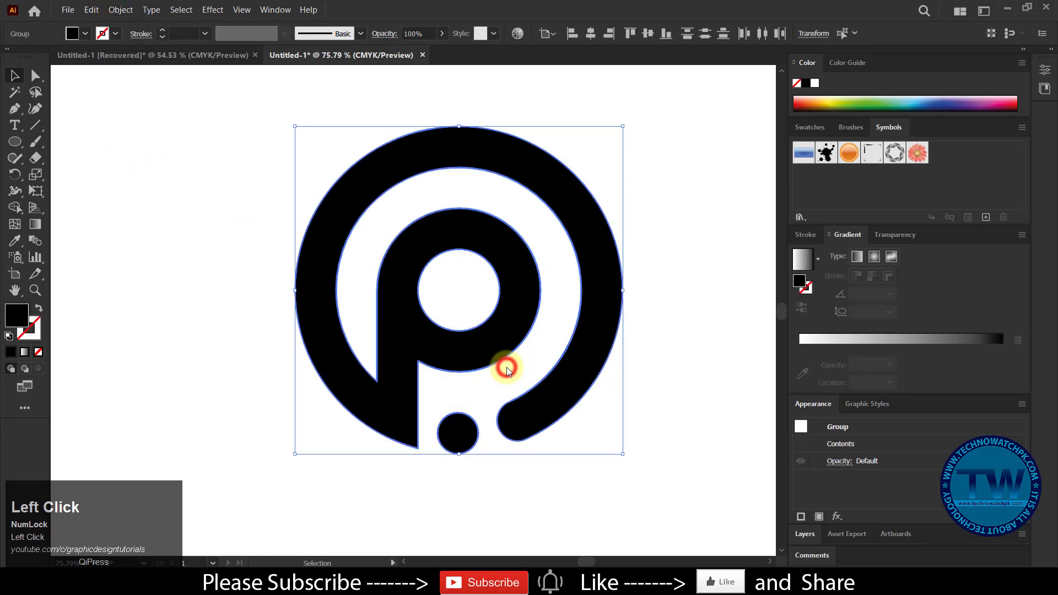
{"action": "mouse_move", "coordinate": [416, 236]}
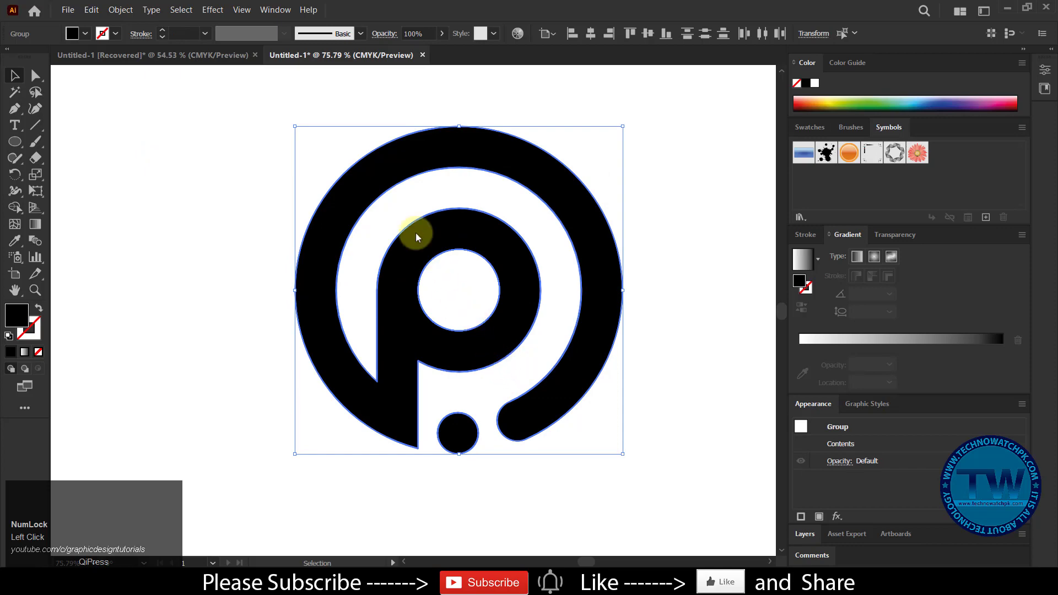
{"action": "left_click", "coordinate": [274, 9]}
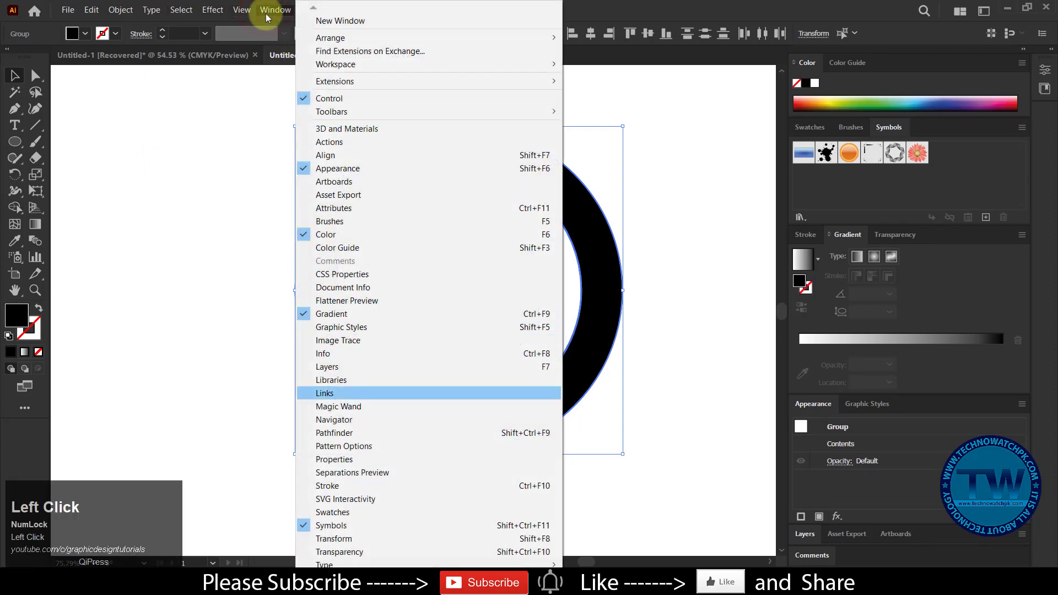
{"action": "left_click", "coordinate": [334, 433]}
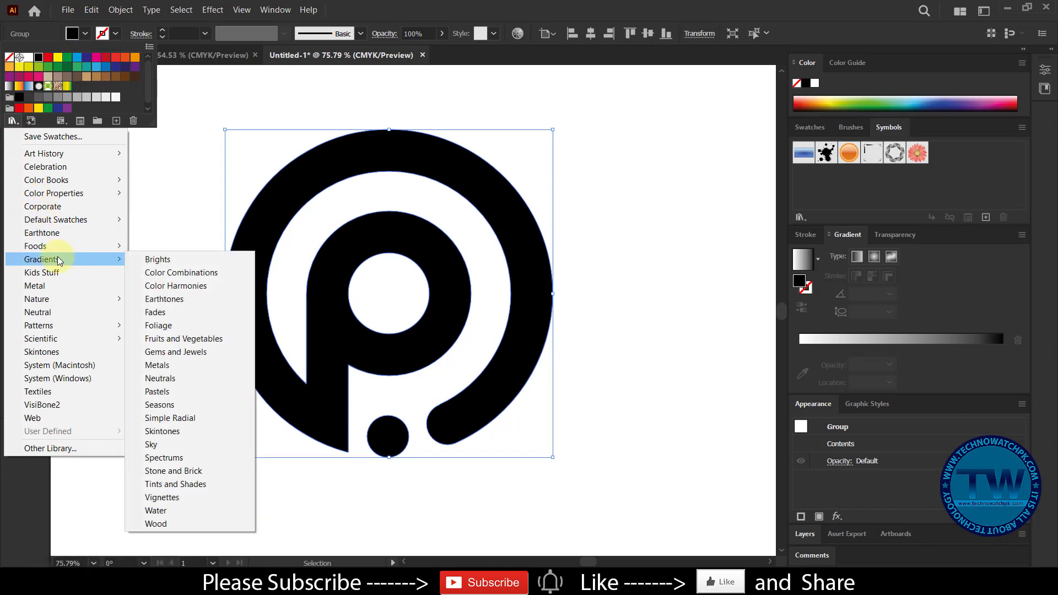
Apply a plain yellow-to-green swatch from the Color Harmonies gradient library to the logo.
{"action": "left_click", "coordinate": [157, 259]}
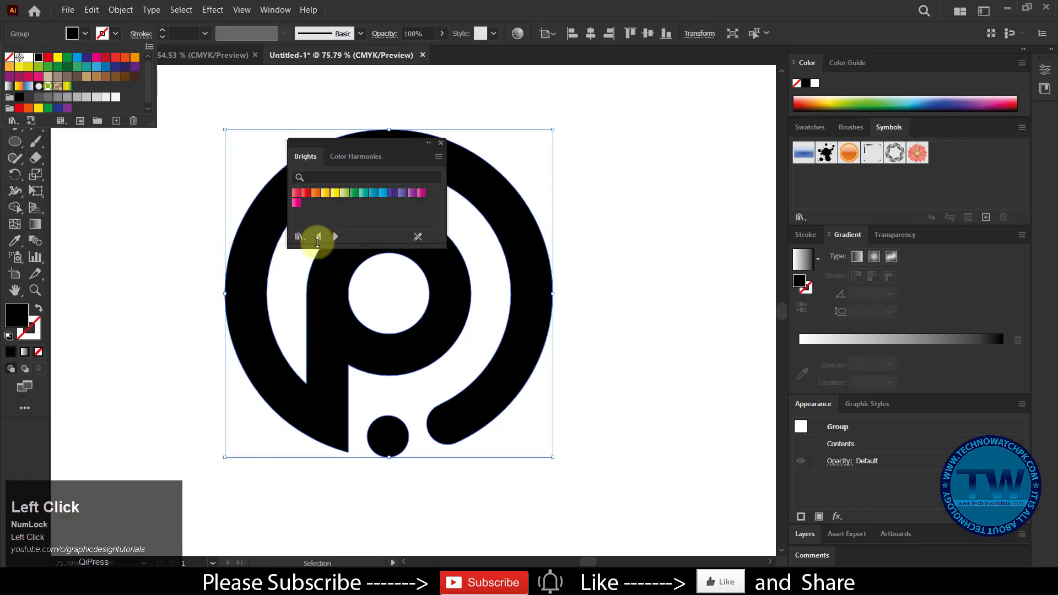
{"action": "left_click", "coordinate": [335, 237]}
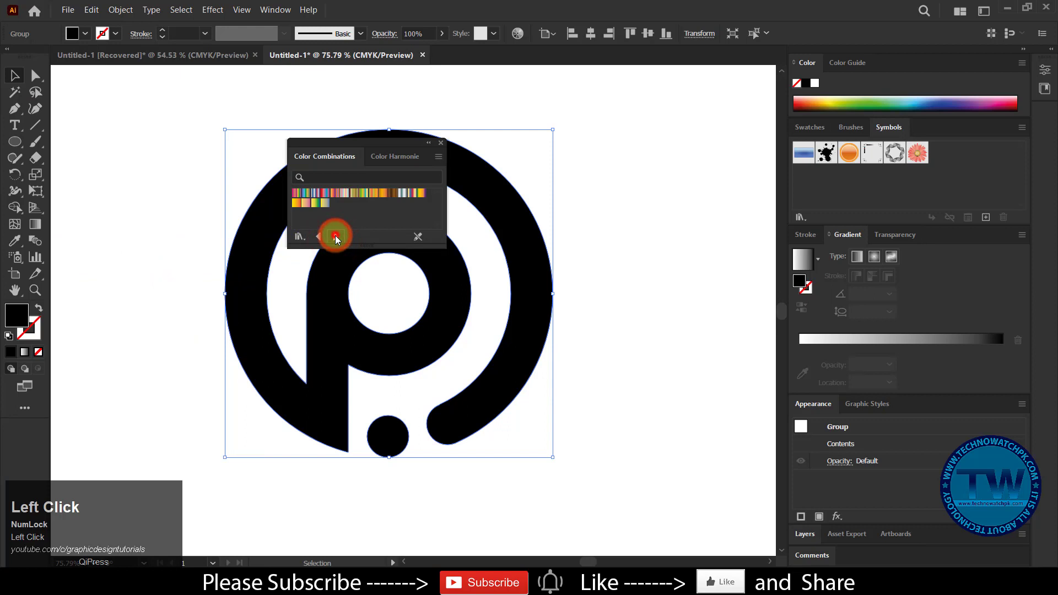
{"action": "left_click", "coordinate": [347, 206]}
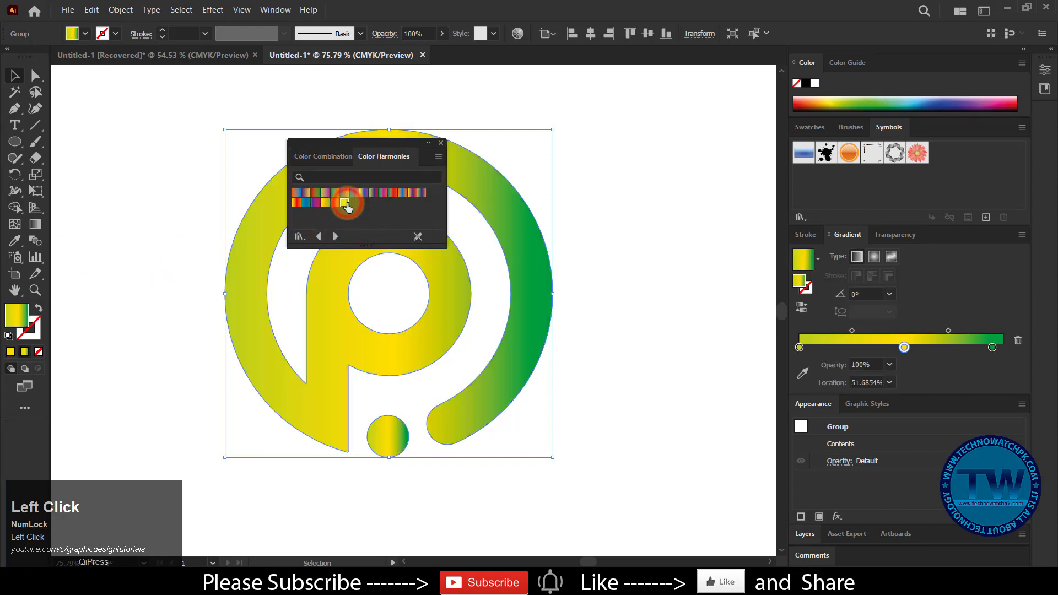
{"action": "left_click", "coordinate": [346, 201]}
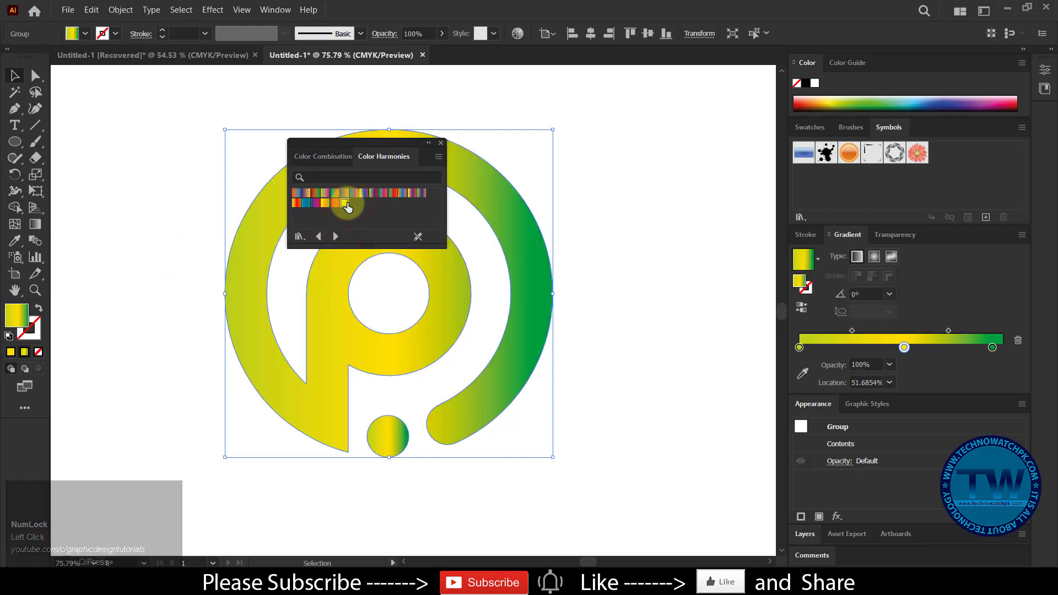
{"action": "left_click", "coordinate": [325, 202]}
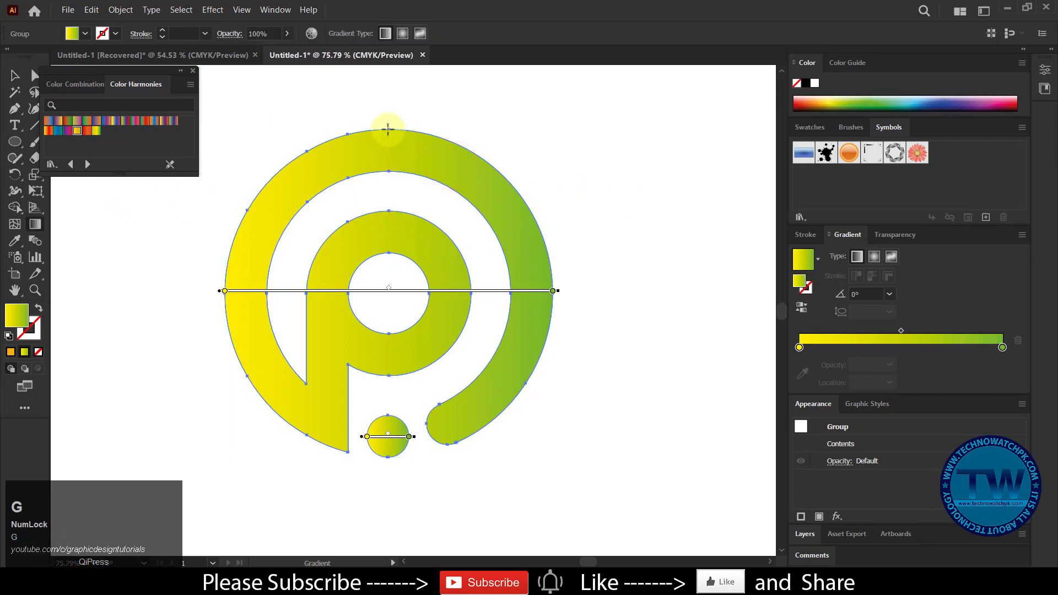
Run the gradient vertically from the top of the P down to the dot, then deselect.
{"action": "left_click_drag", "start_coordinate": [389, 128], "coordinate": [397, 386]}
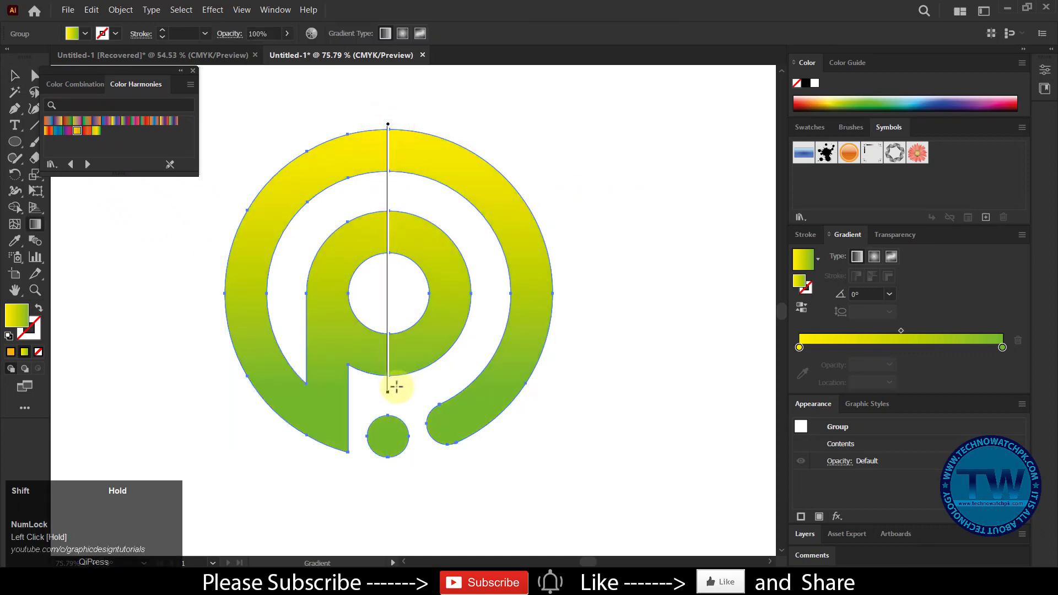
{"action": "left_click_drag", "start_coordinate": [396, 387], "coordinate": [388, 415]}
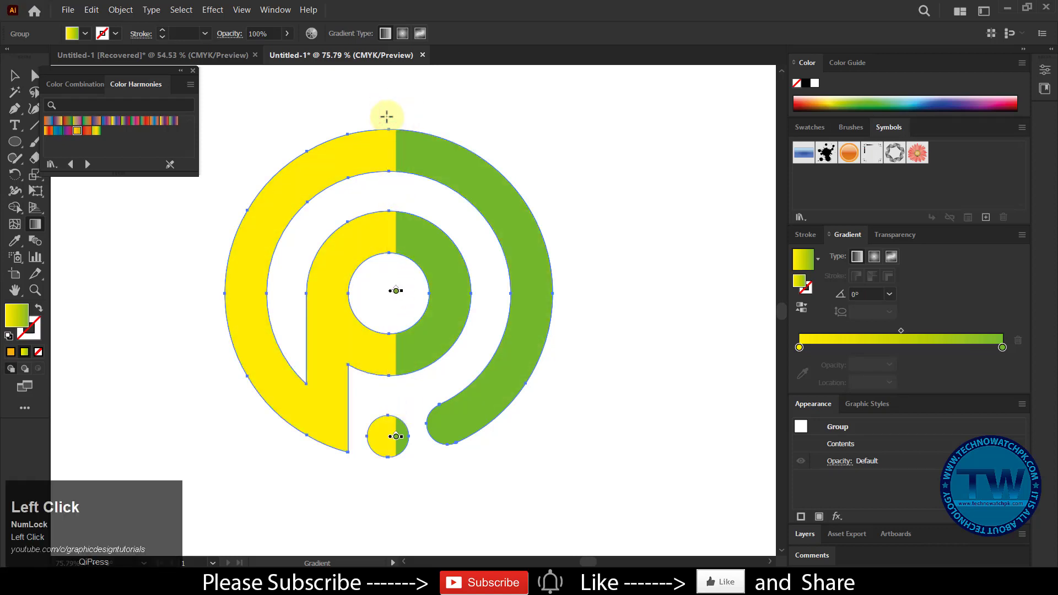
{"action": "left_click_drag", "start_coordinate": [387, 115], "coordinate": [391, 435]}
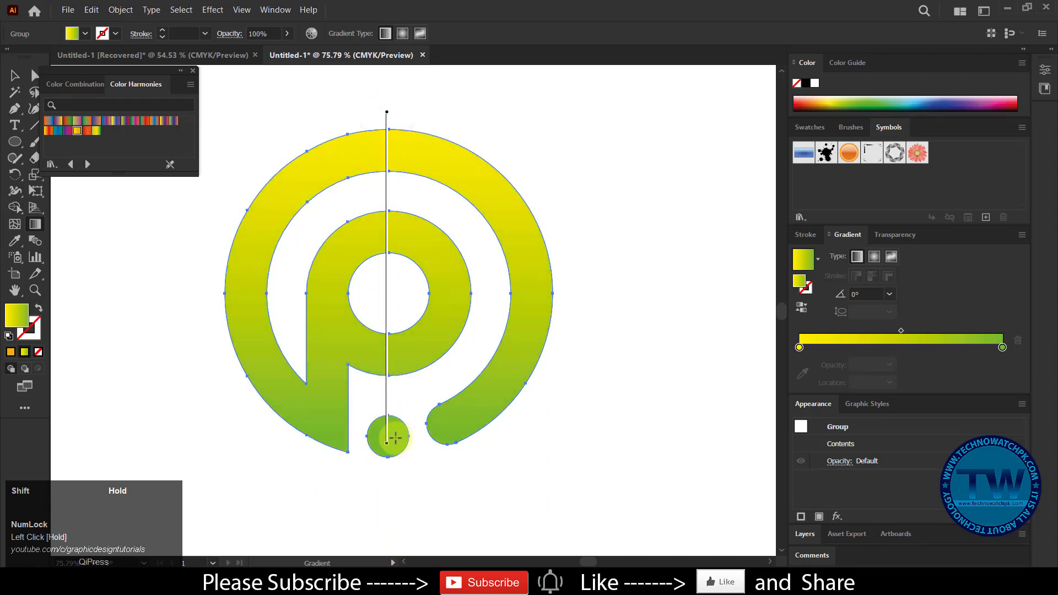
{"action": "left_click", "coordinate": [15, 75]}
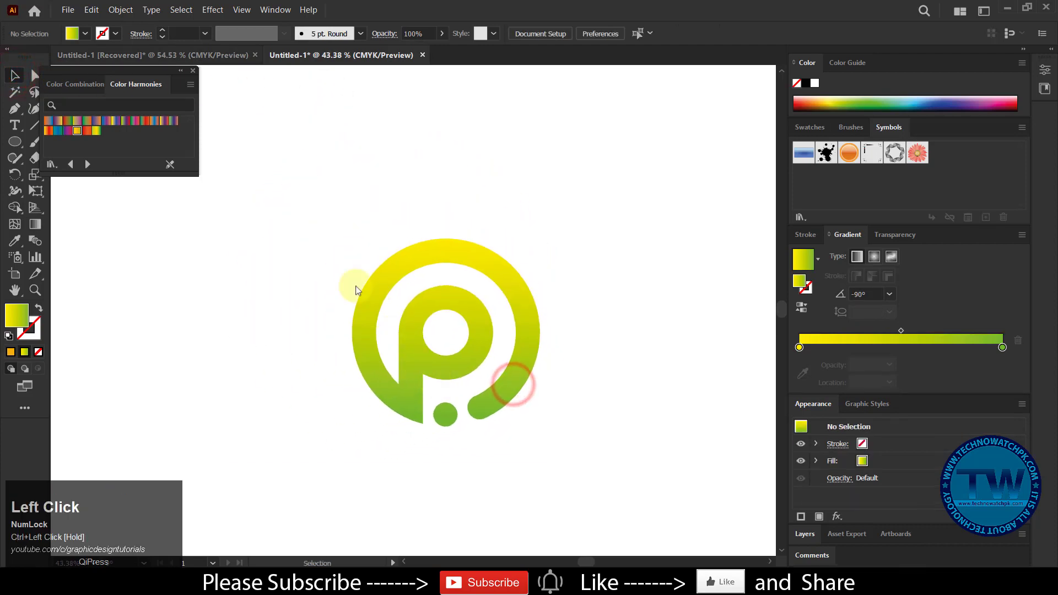
{"action": "left_click", "coordinate": [445, 331]}
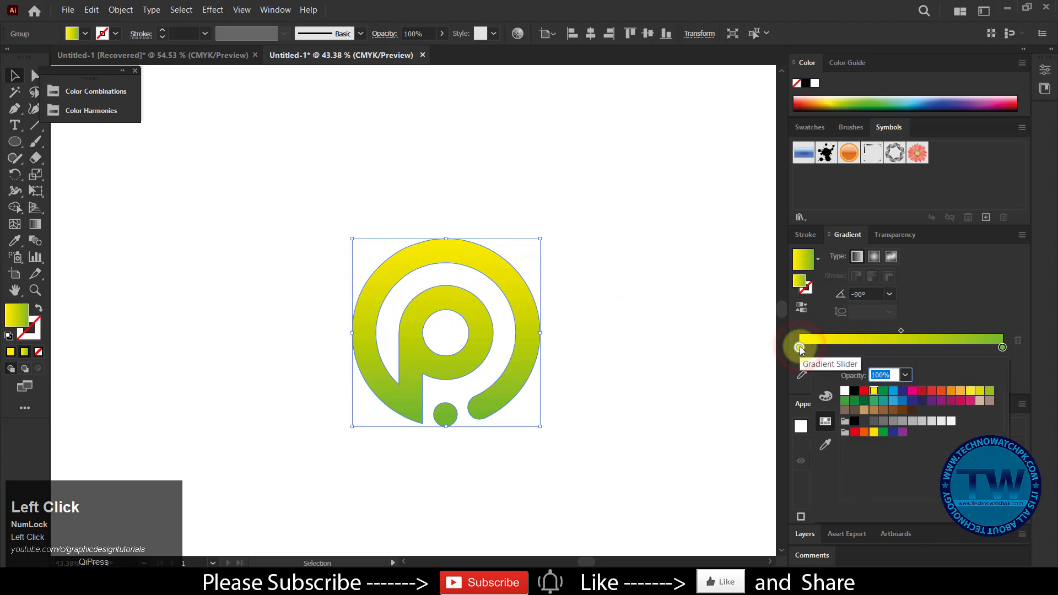
{"action": "left_click", "coordinate": [800, 348]}
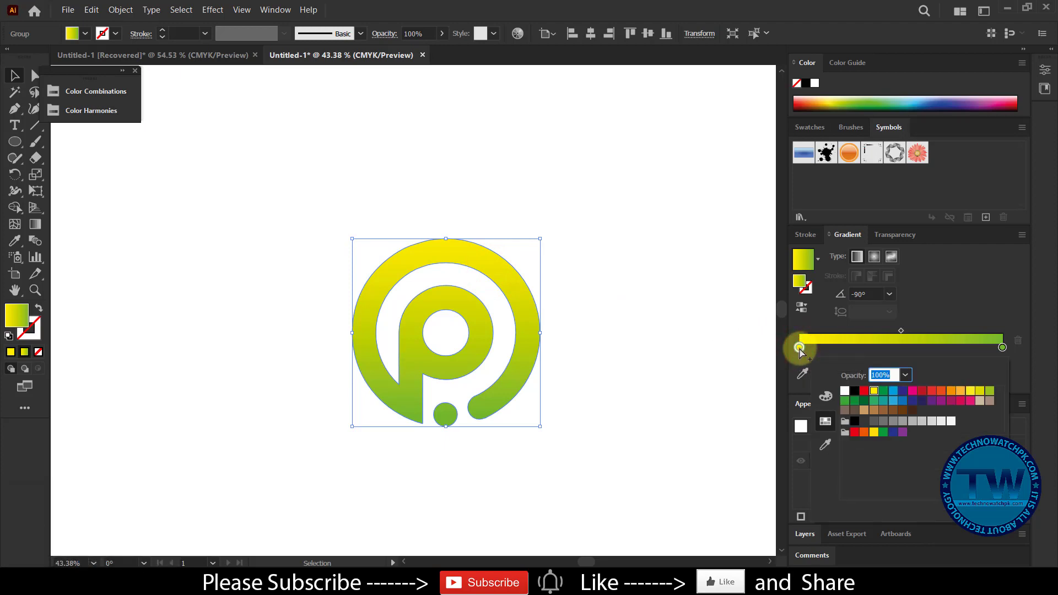
{"action": "left_click", "coordinate": [799, 349]}
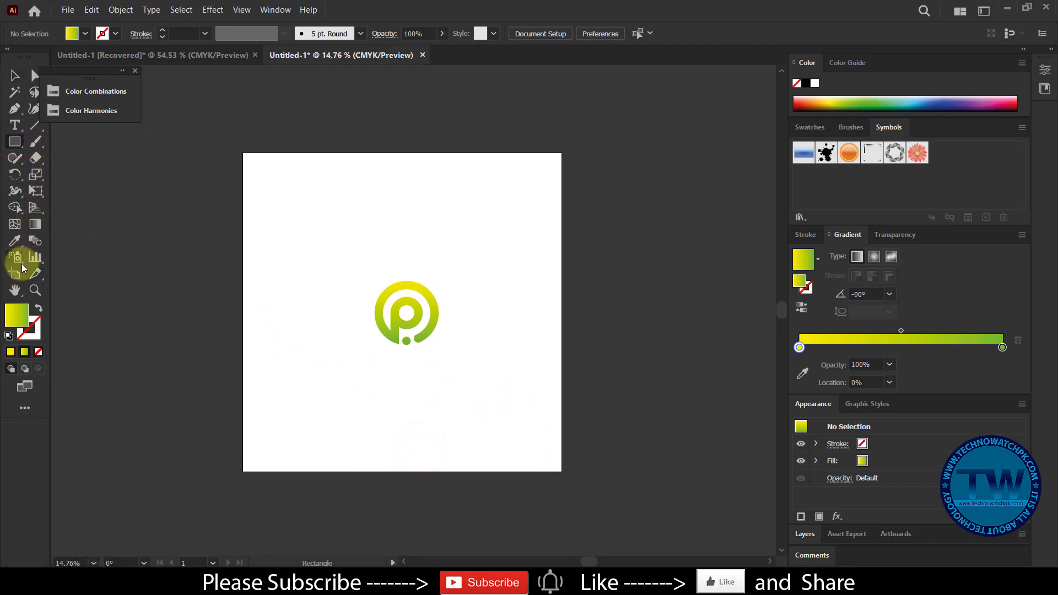
Draw an artboard-covering rectangle, fill it black and send it behind the logo.
{"action": "key", "text": "d"}
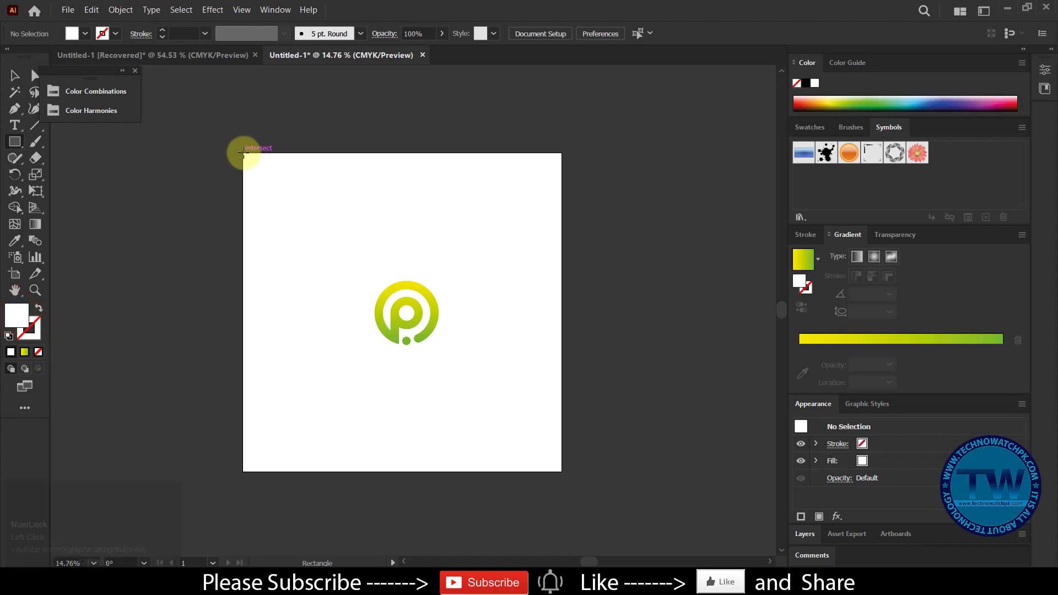
{"action": "left_click_drag", "start_coordinate": [243, 152], "coordinate": [560, 466]}
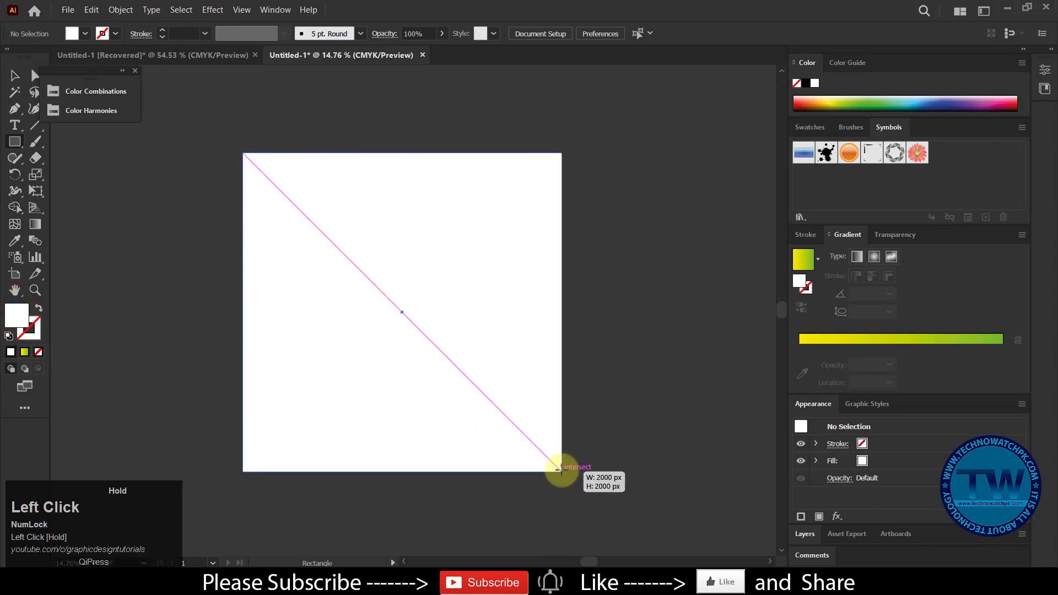
{"action": "left_click", "coordinate": [85, 33]}
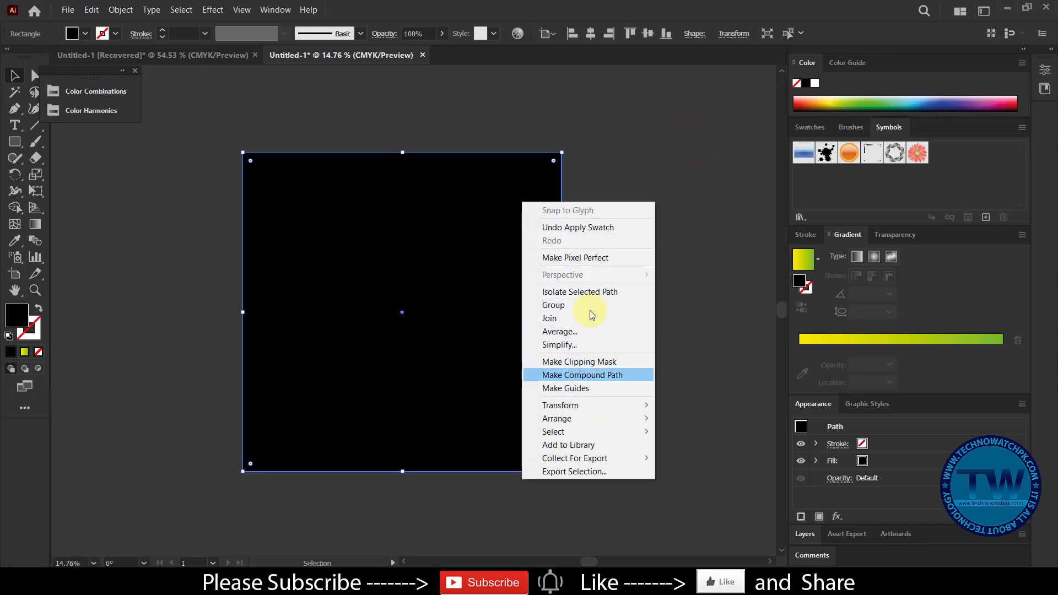
{"action": "mouse_move", "coordinate": [557, 419]}
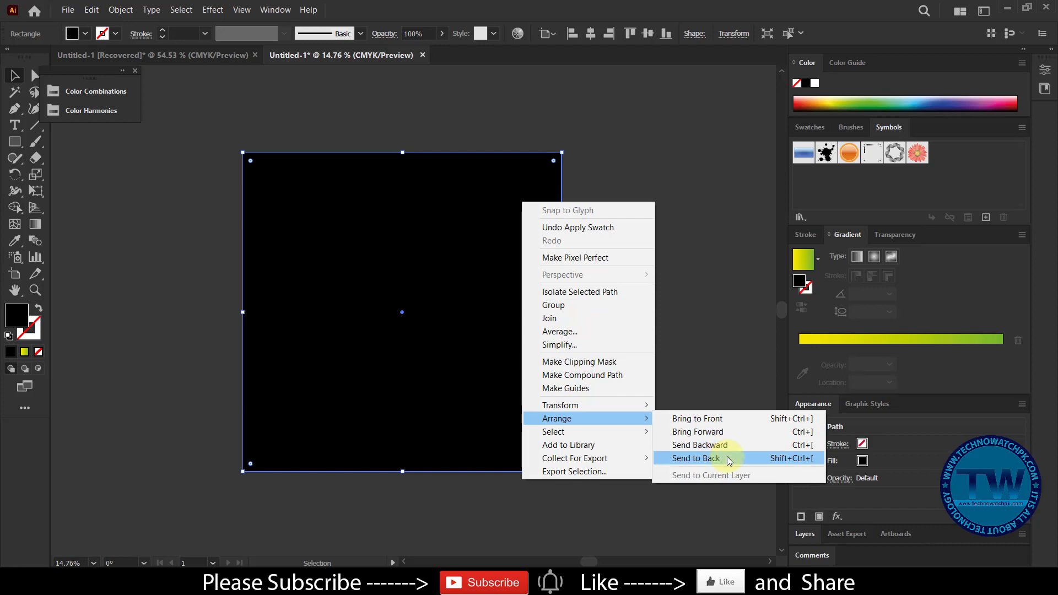
{"action": "left_click", "coordinate": [694, 458]}
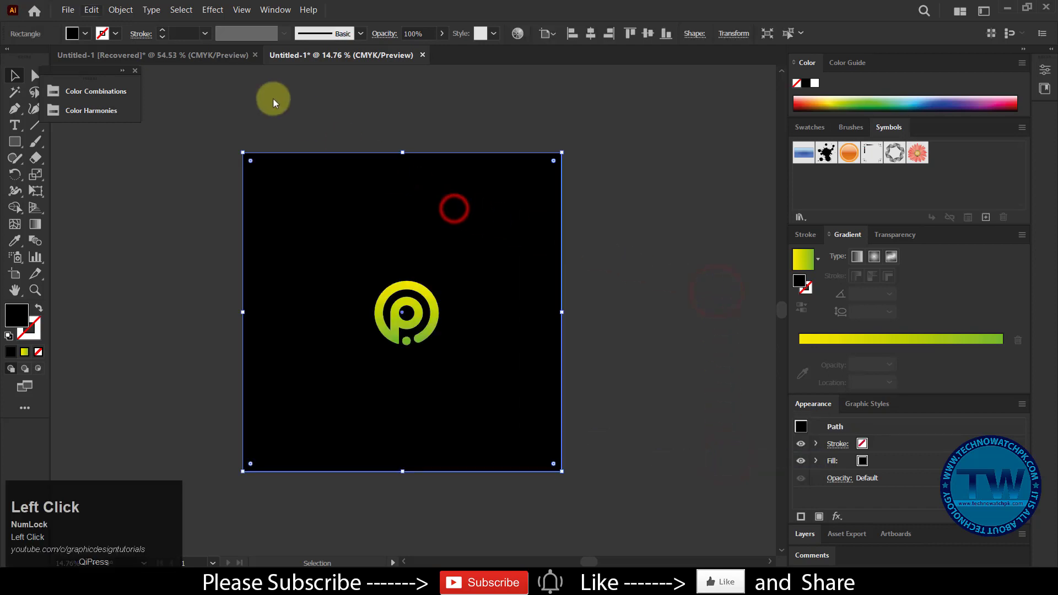
{"action": "left_click", "coordinate": [120, 10]}
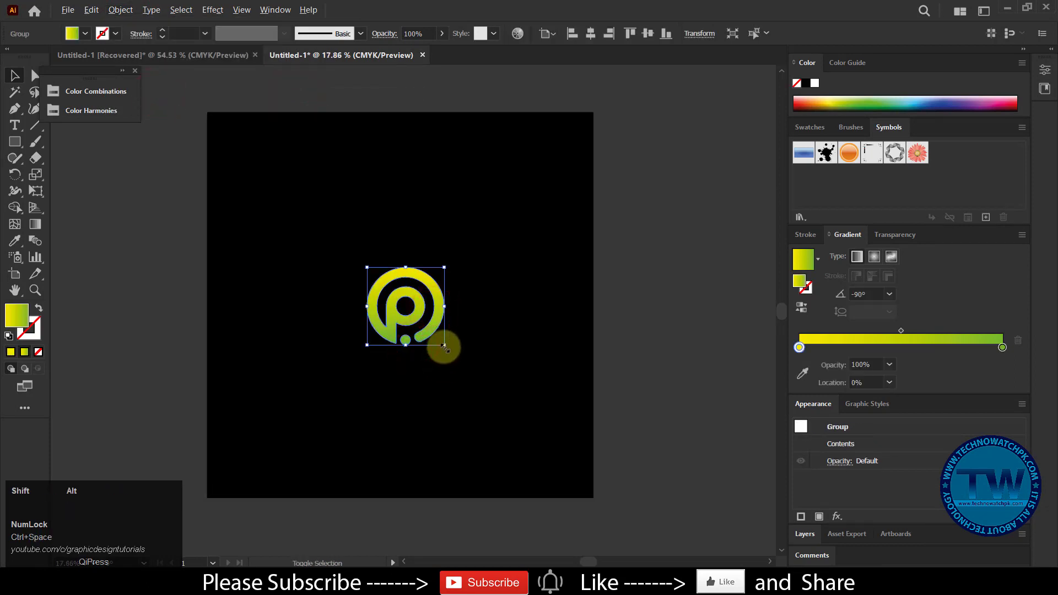
{"action": "left_click", "coordinate": [667, 307]}
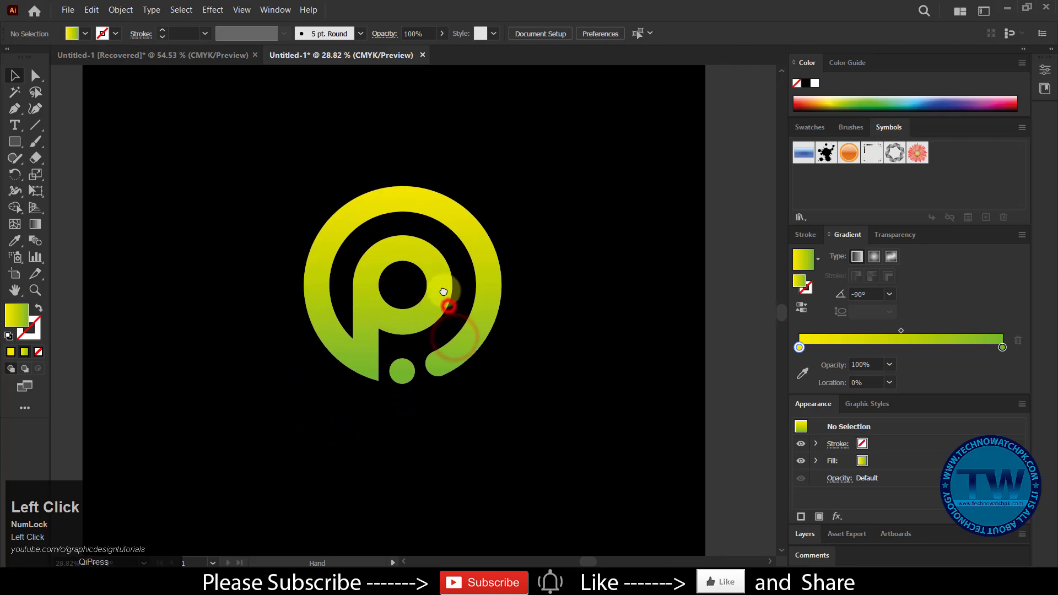
{"action": "left_click", "coordinate": [443, 291]}
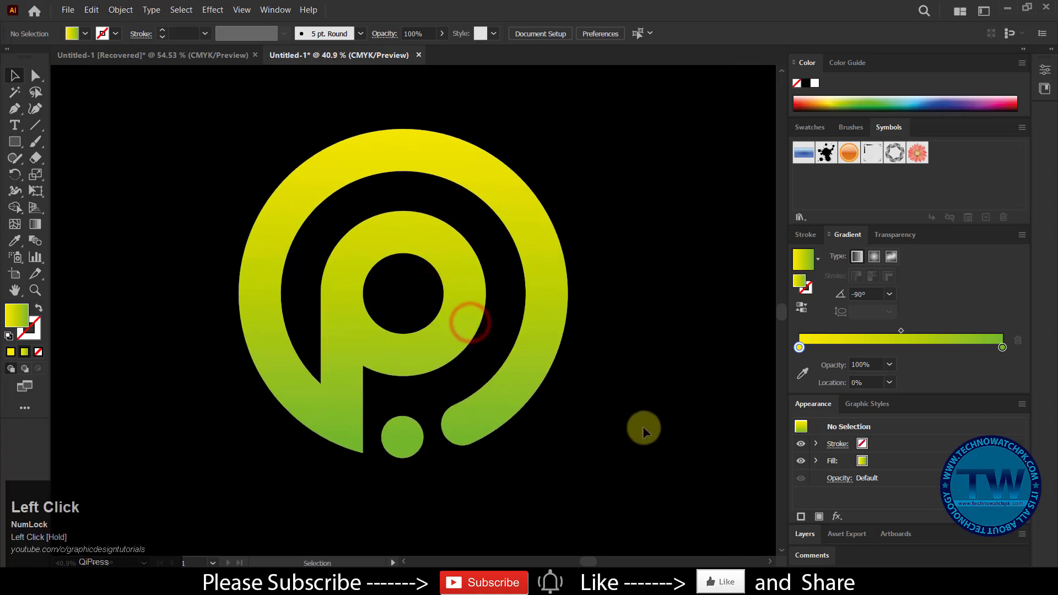
{"action": "left_click", "coordinate": [469, 323]}
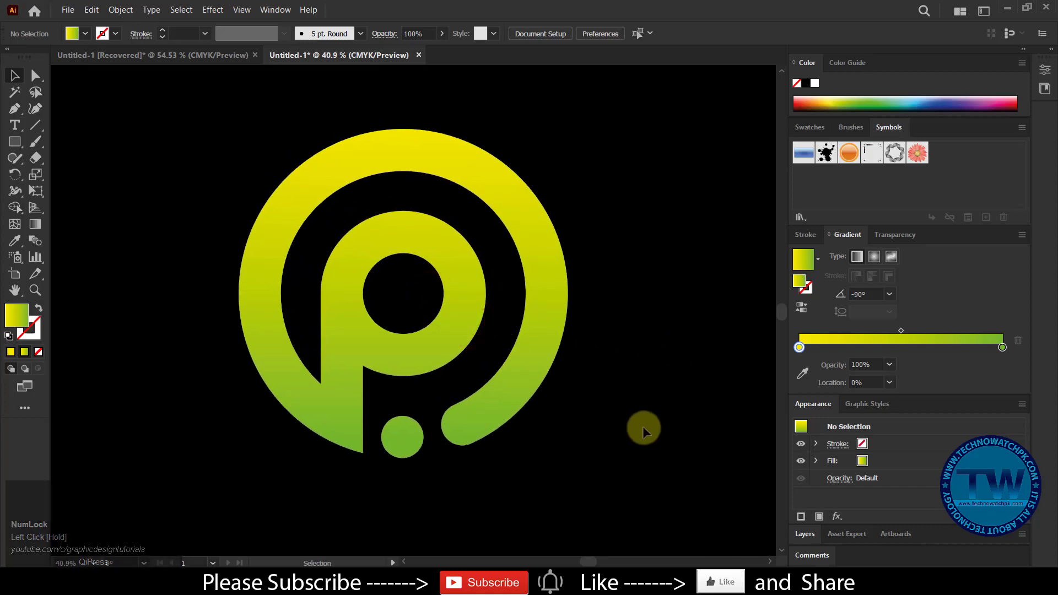